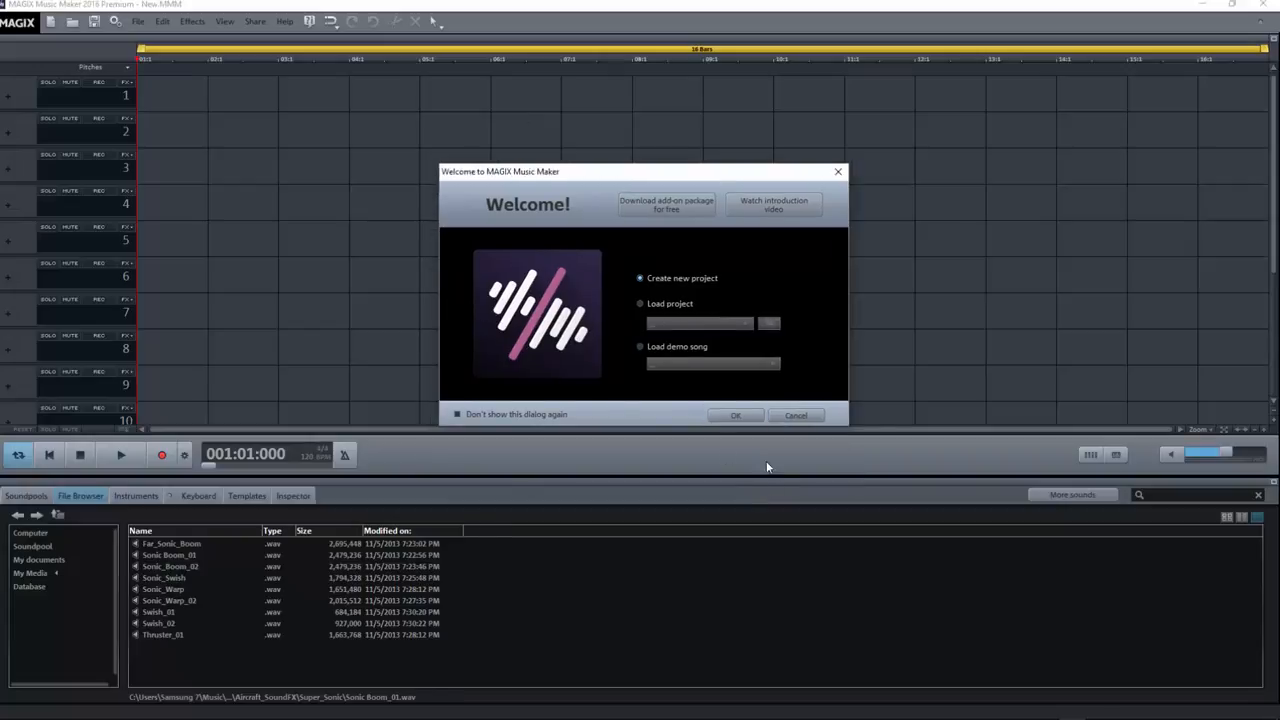
mouse_move(736, 292)
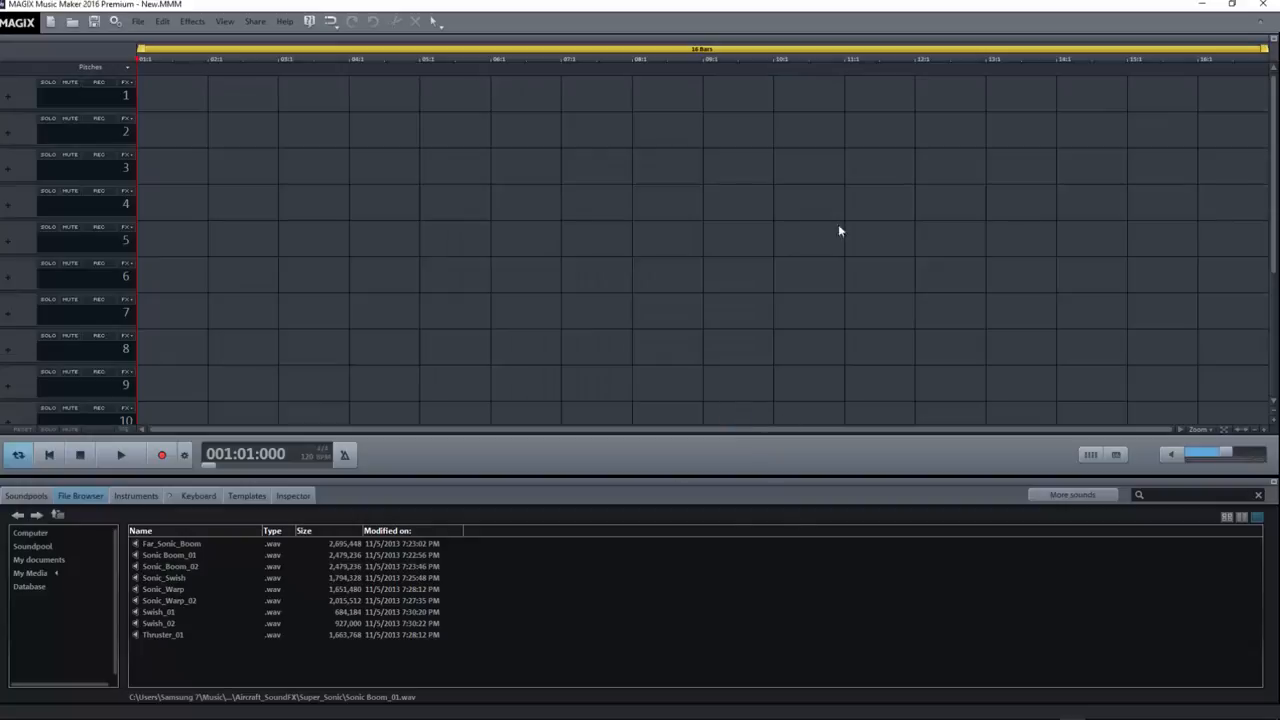
- Create an empty project from the Welcome dialog and place a Soundpool guitar loop on track 7
click(164, 576)
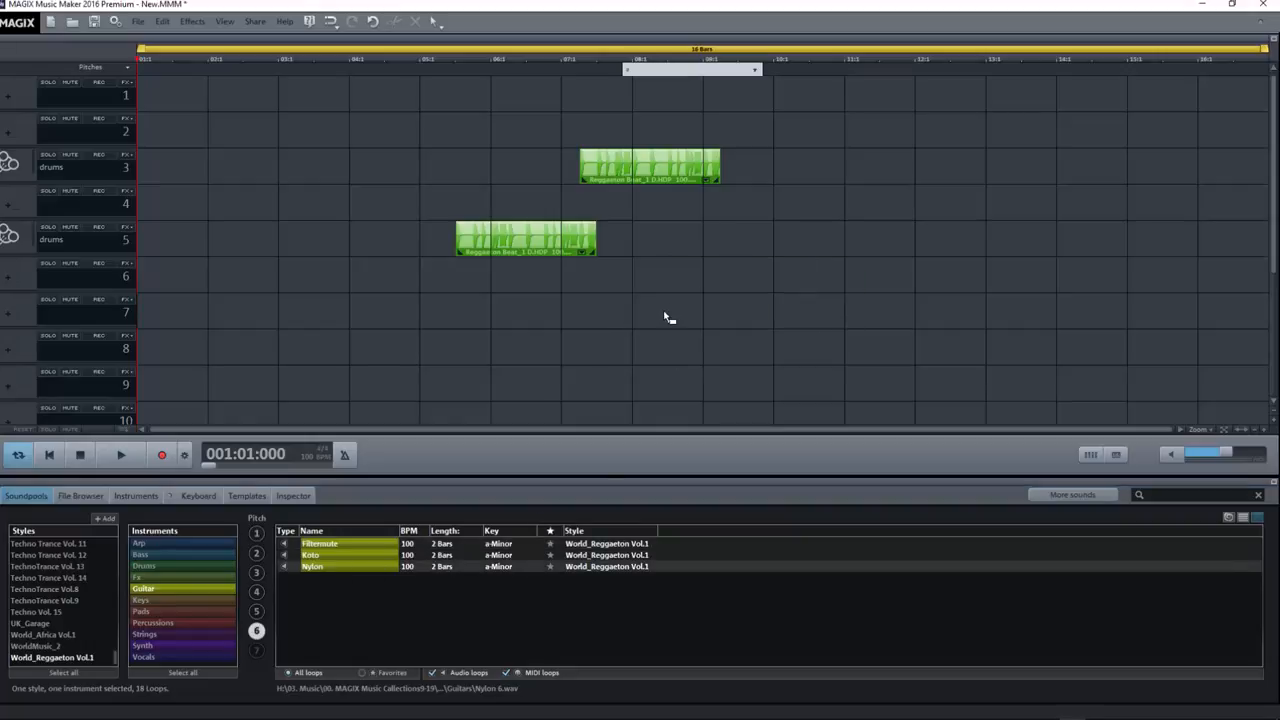
drag(312, 566, 692, 310)
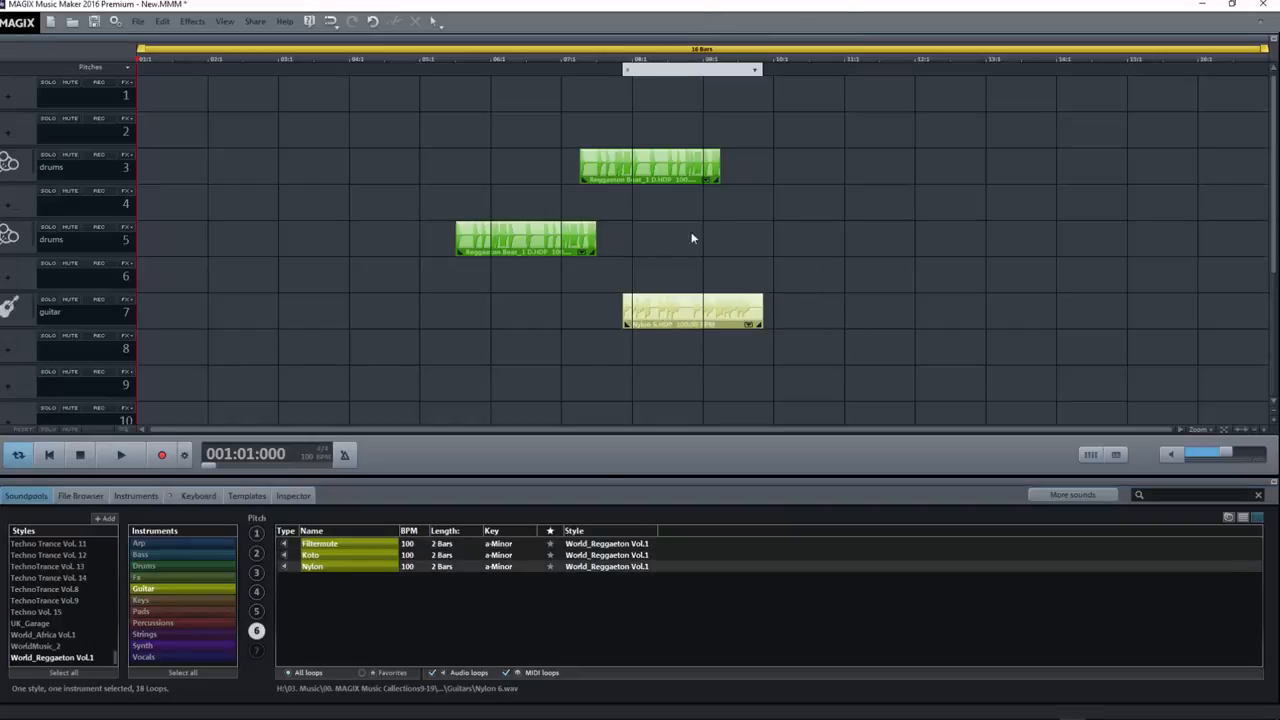
mouse_move(688, 302)
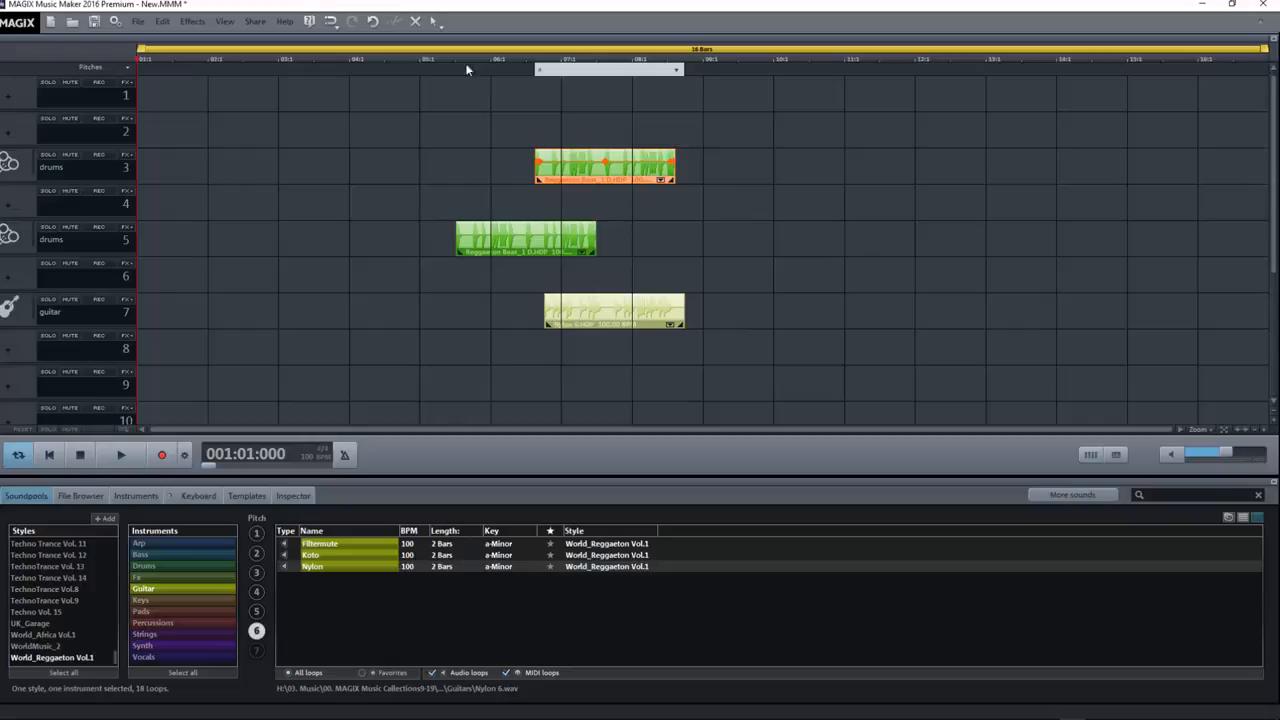
mouse_move(696, 256)
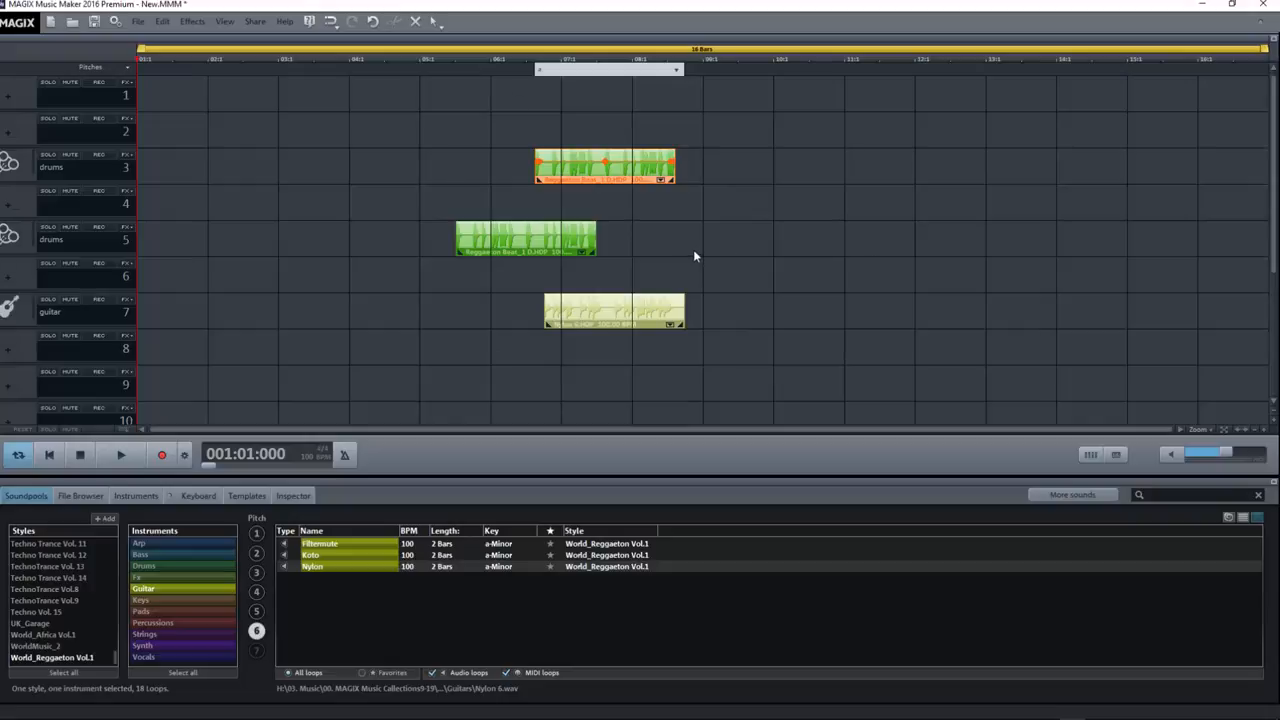
mouse_move(680, 190)
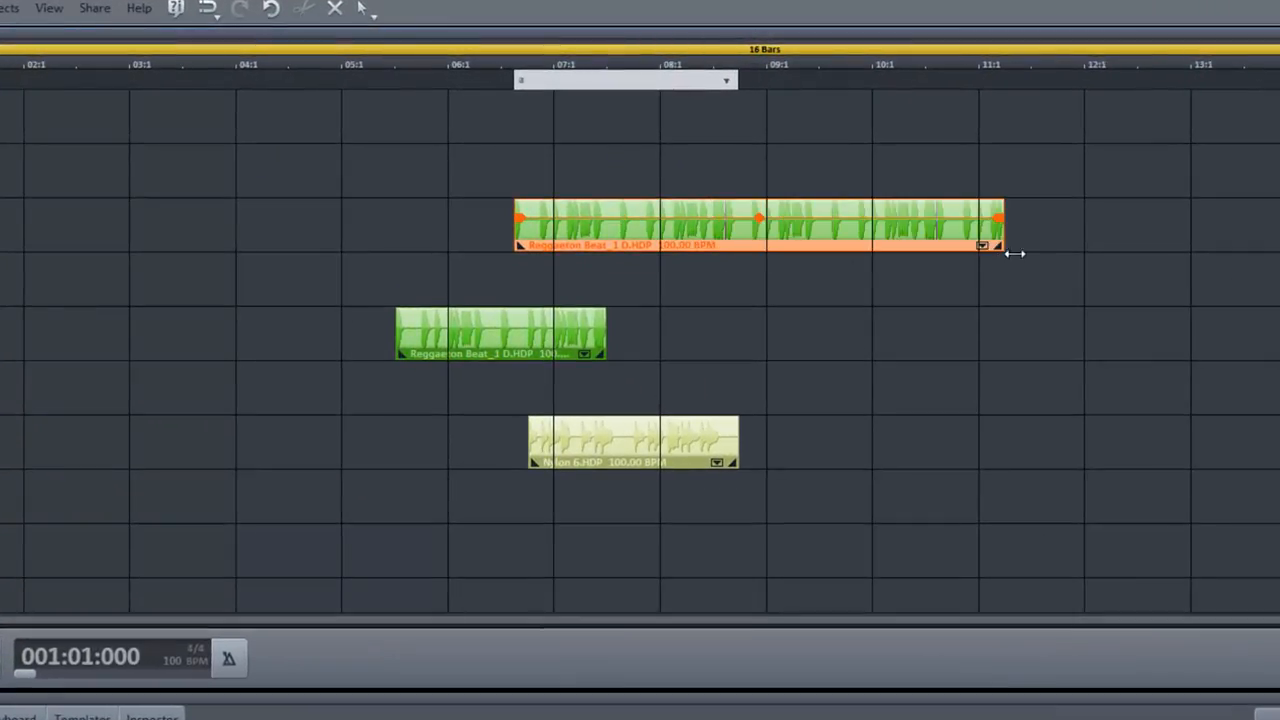
- Stretch the track 3 drum loop to repeat, then trim it back to a brief half-bar clip
drag(1000, 224, 576, 224)
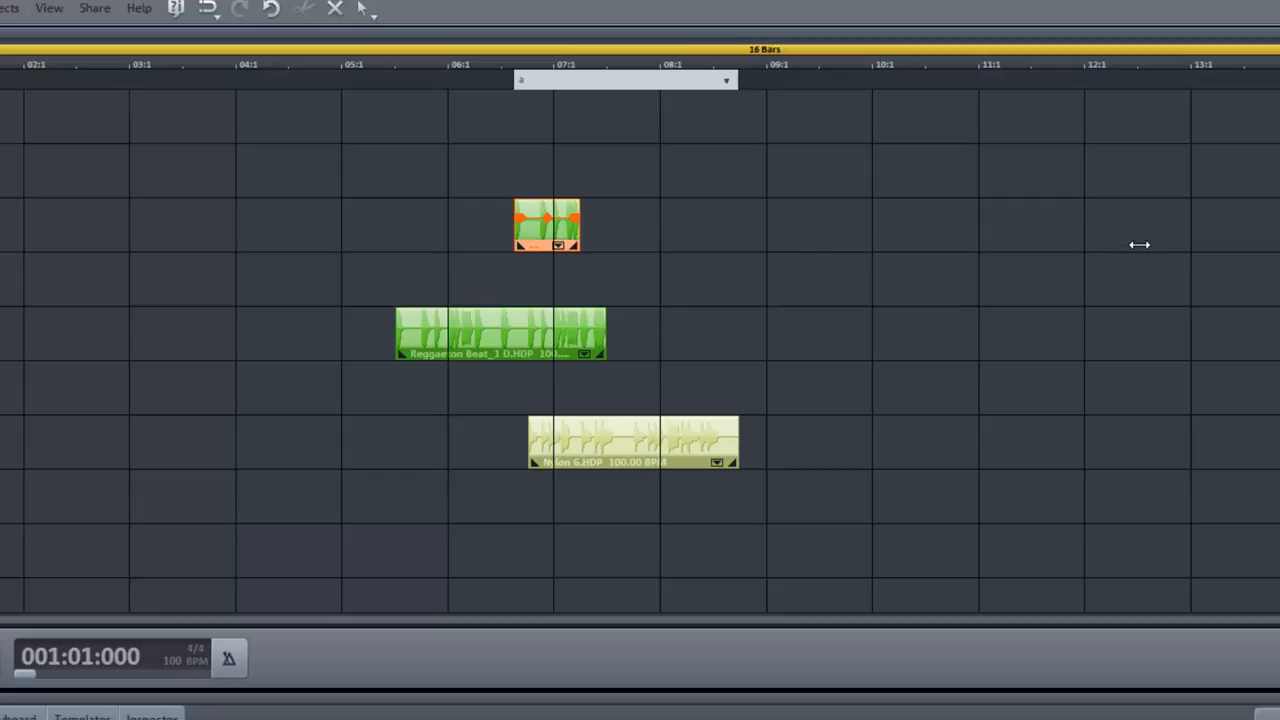
drag(578, 224, 1136, 224)
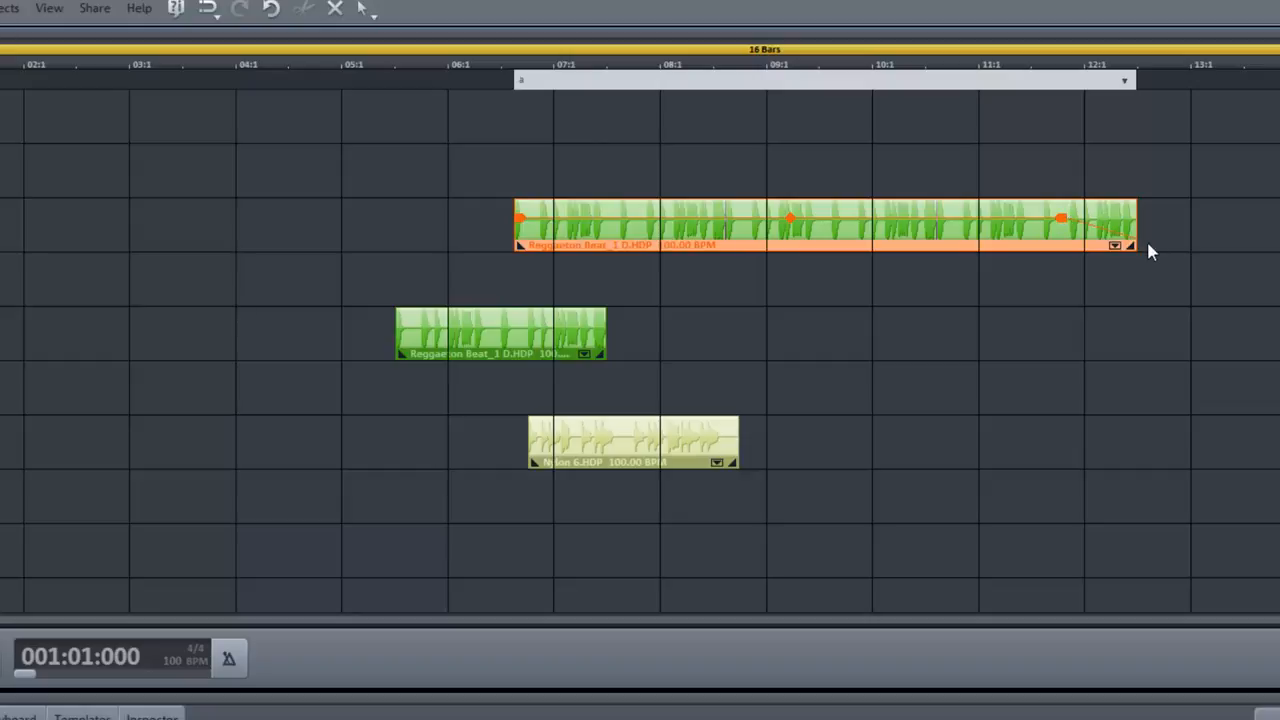
mouse_move(1052, 260)
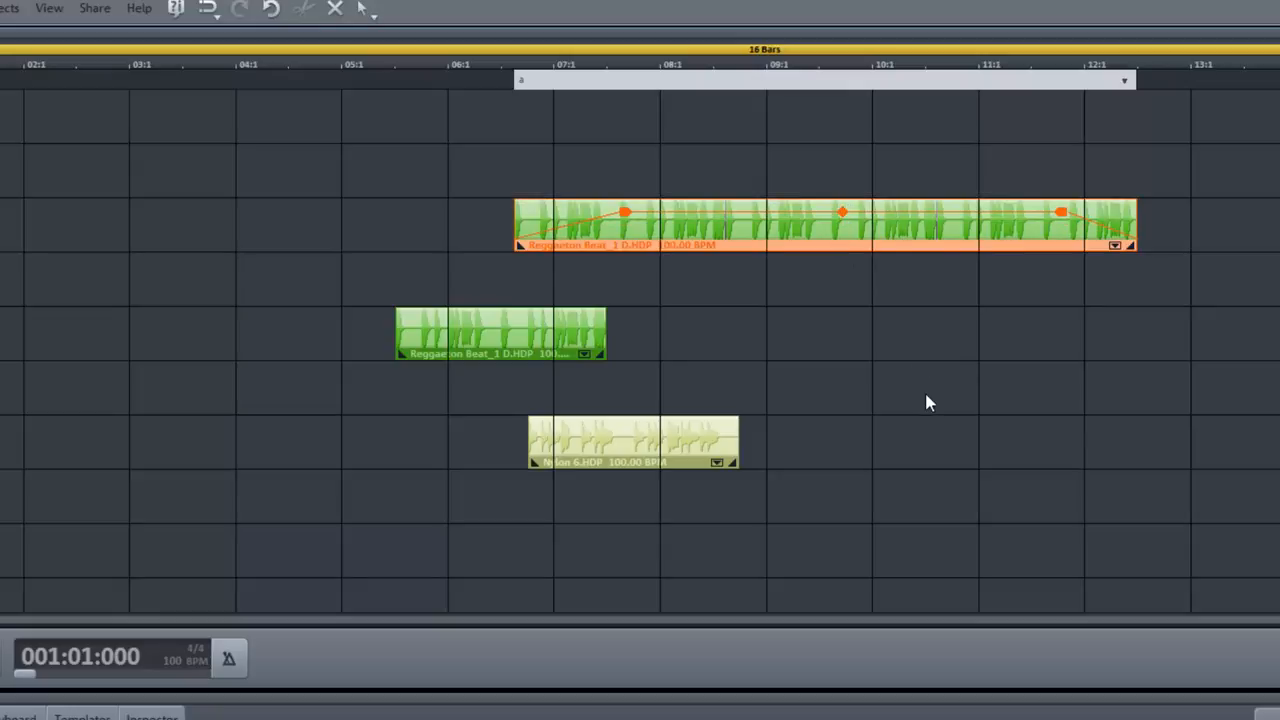
mouse_move(1160, 218)
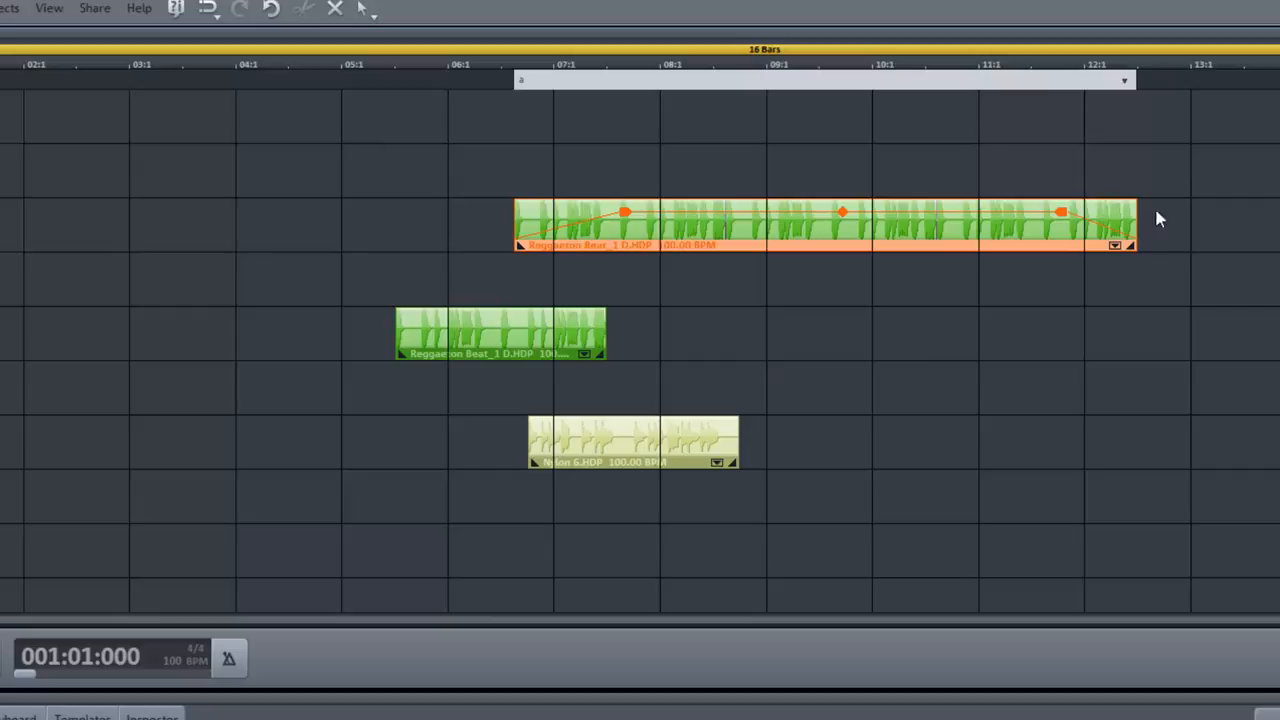
mouse_move(788, 218)
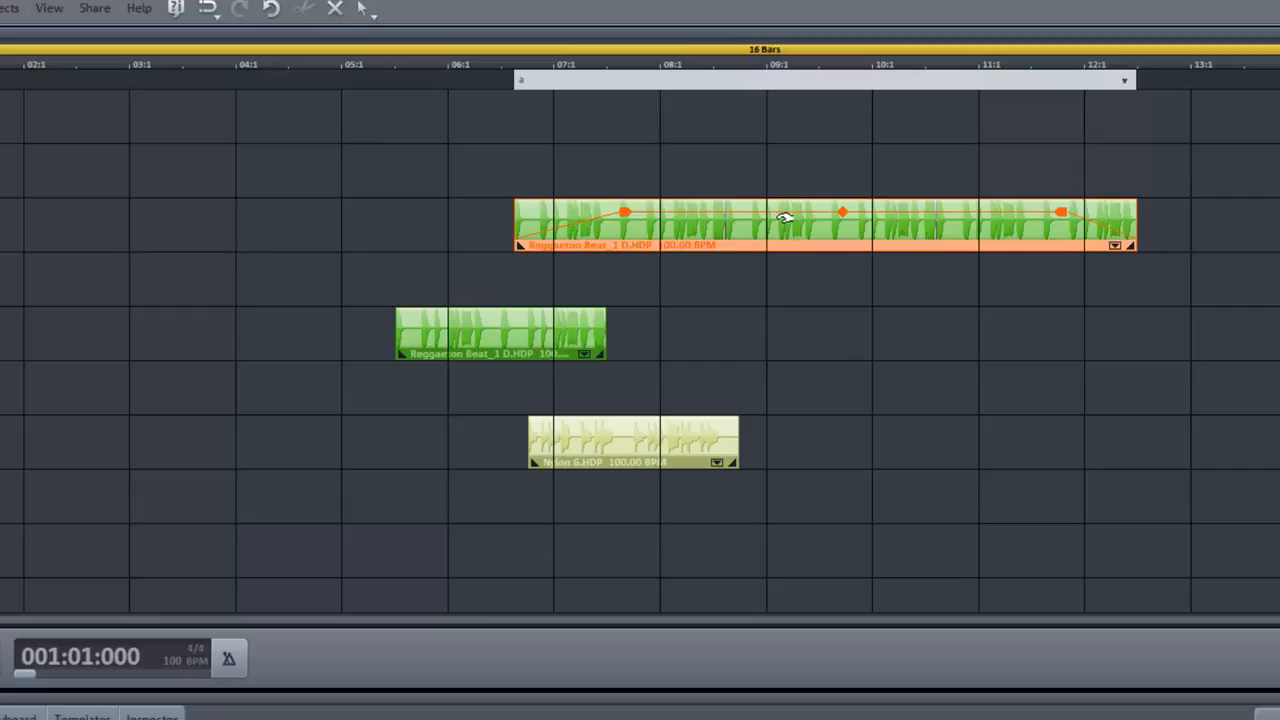
mouse_move(1144, 236)
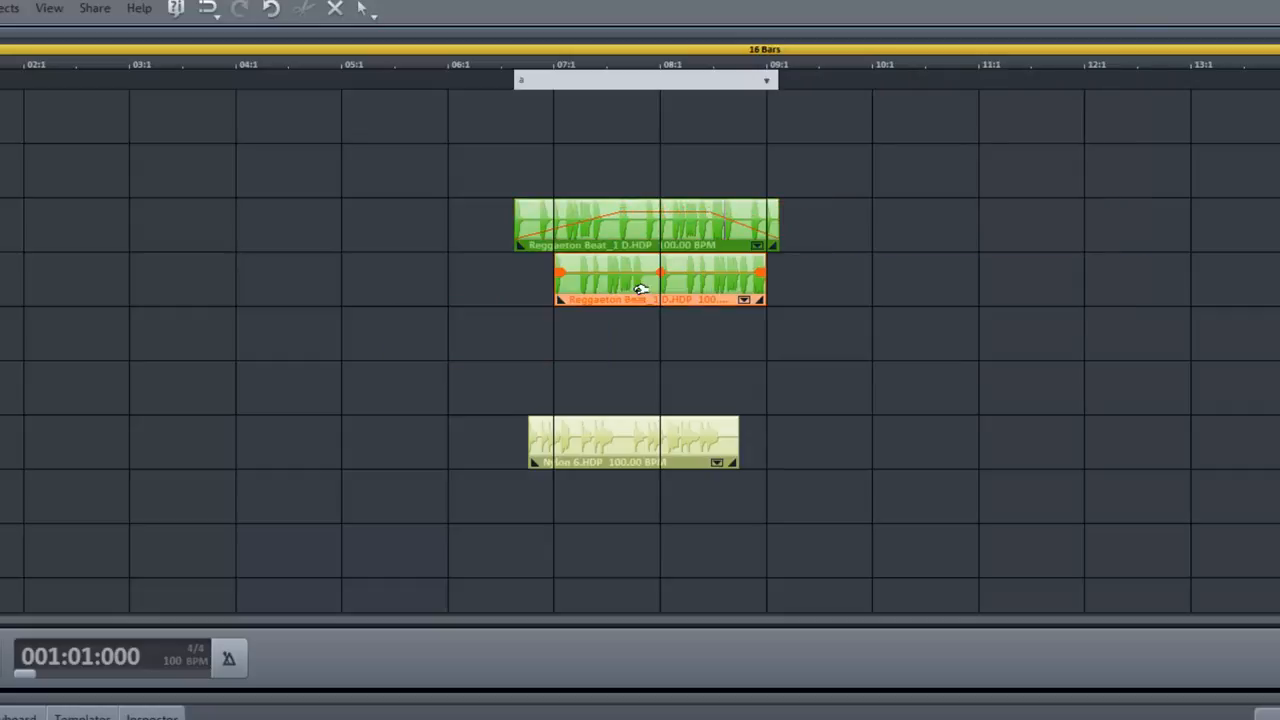
- Stagger the drum loops so the track 4 loop follows the end of the track 3 loop
drag(640, 440, 660, 336)
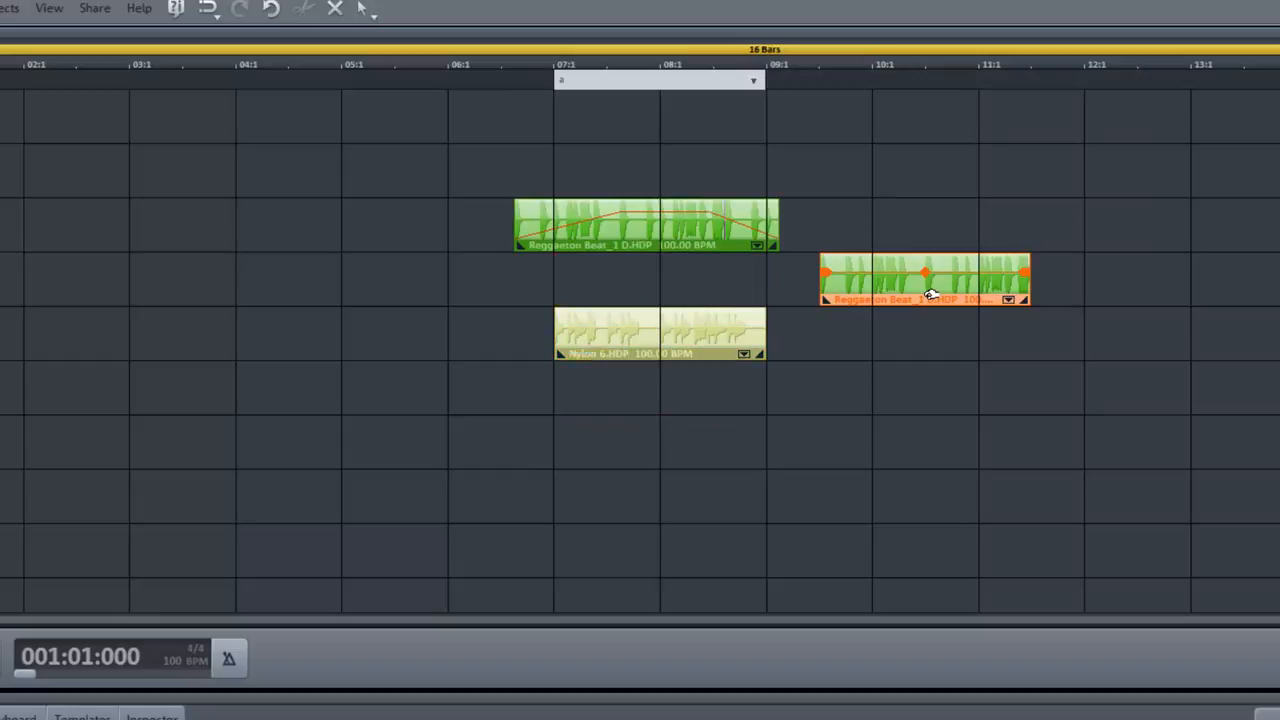
drag(924, 278, 820, 278)
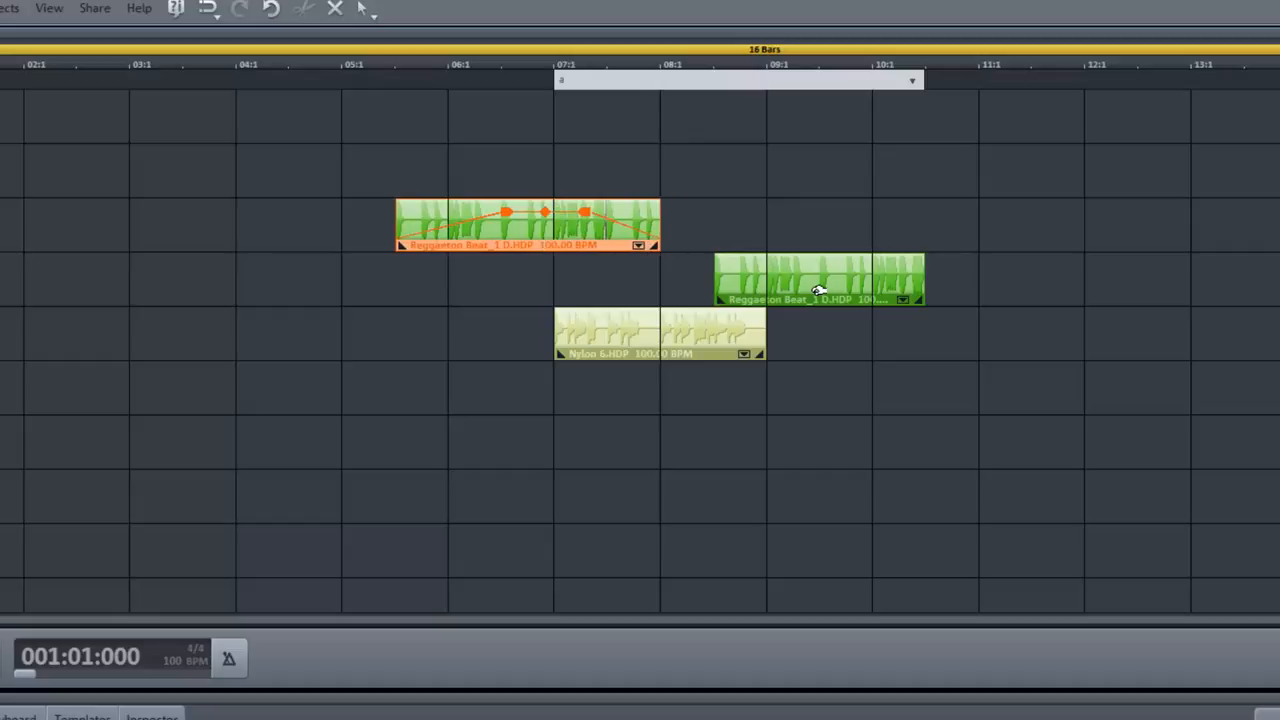
drag(820, 278, 740, 278)
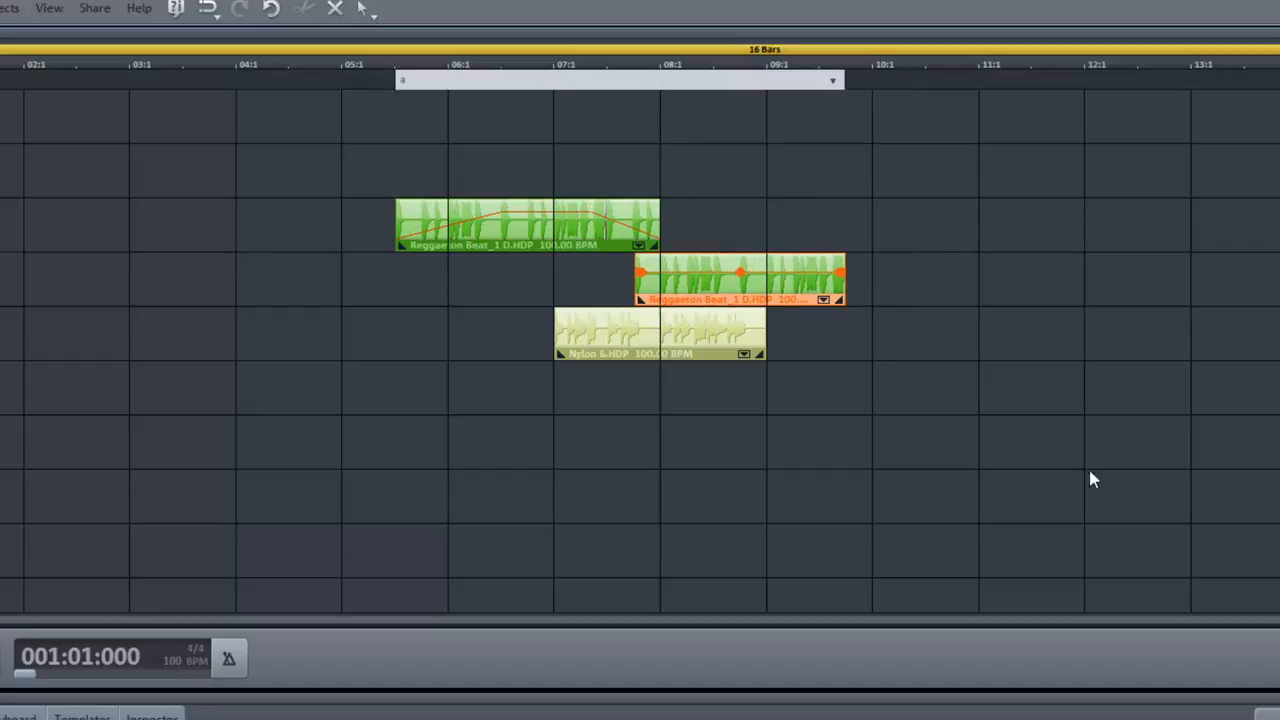
mouse_move(510, 188)
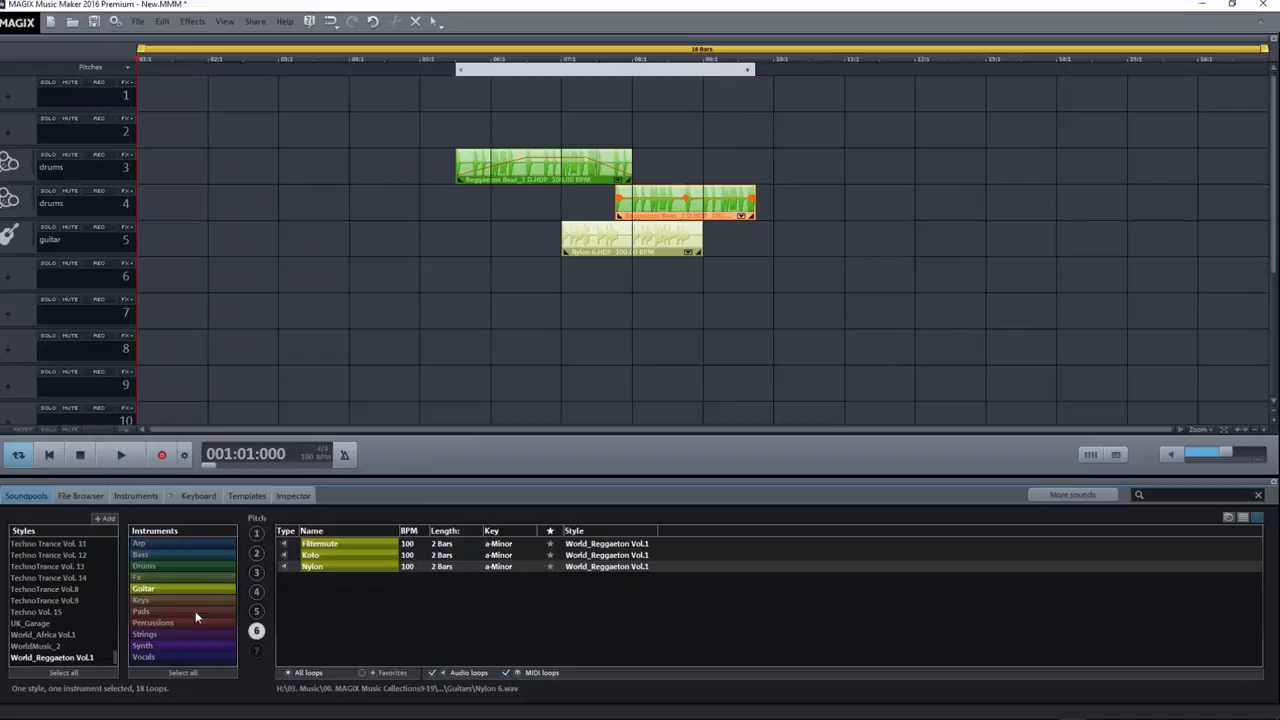
mouse_move(180, 576)
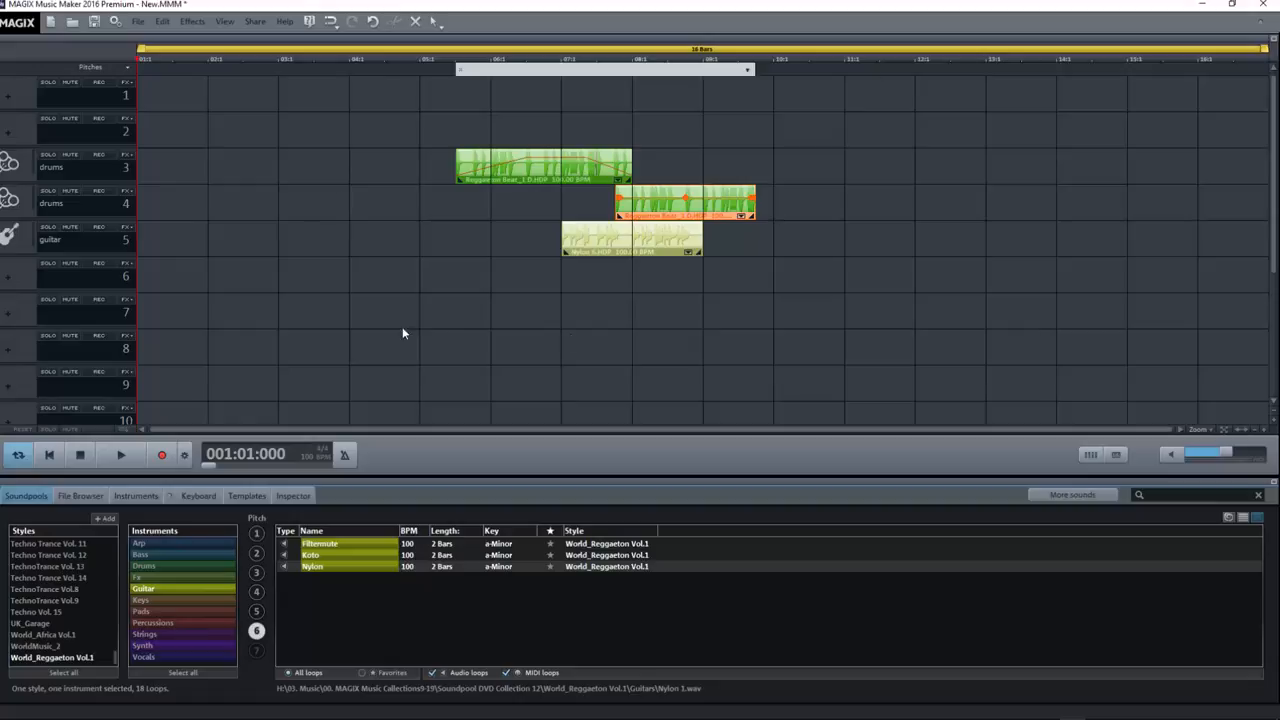
mouse_move(592, 240)
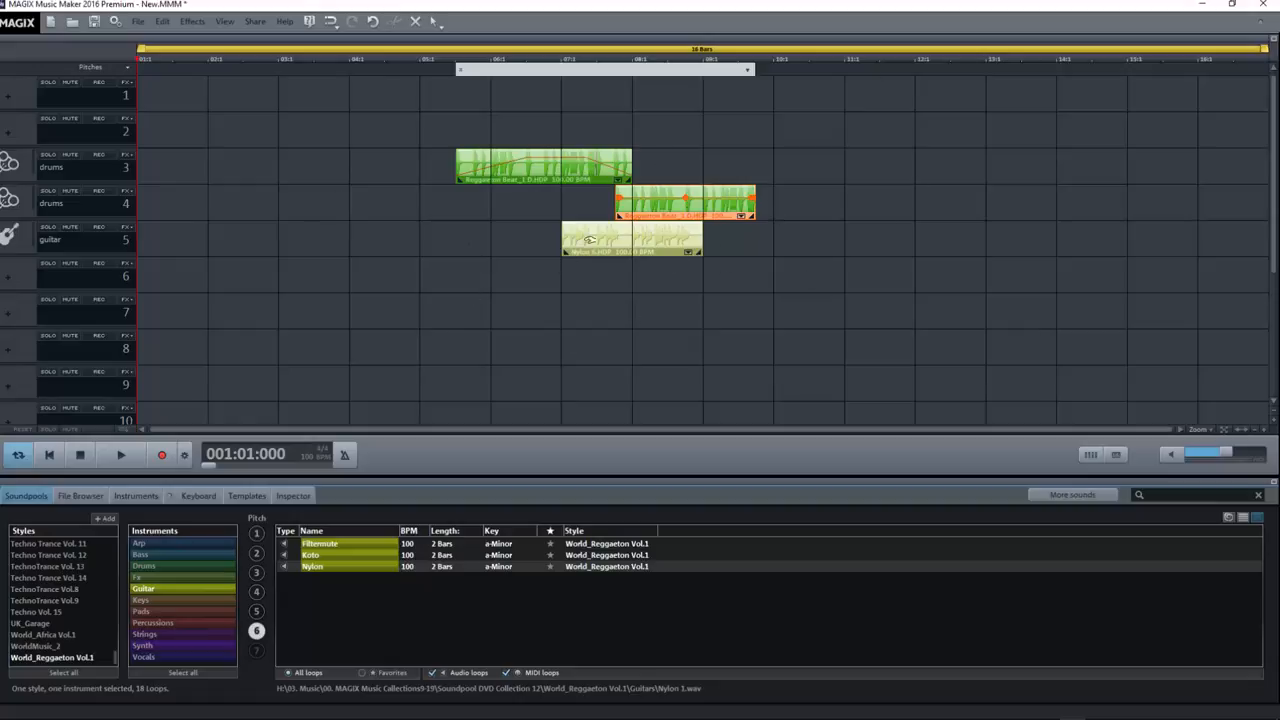
mouse_move(674, 262)
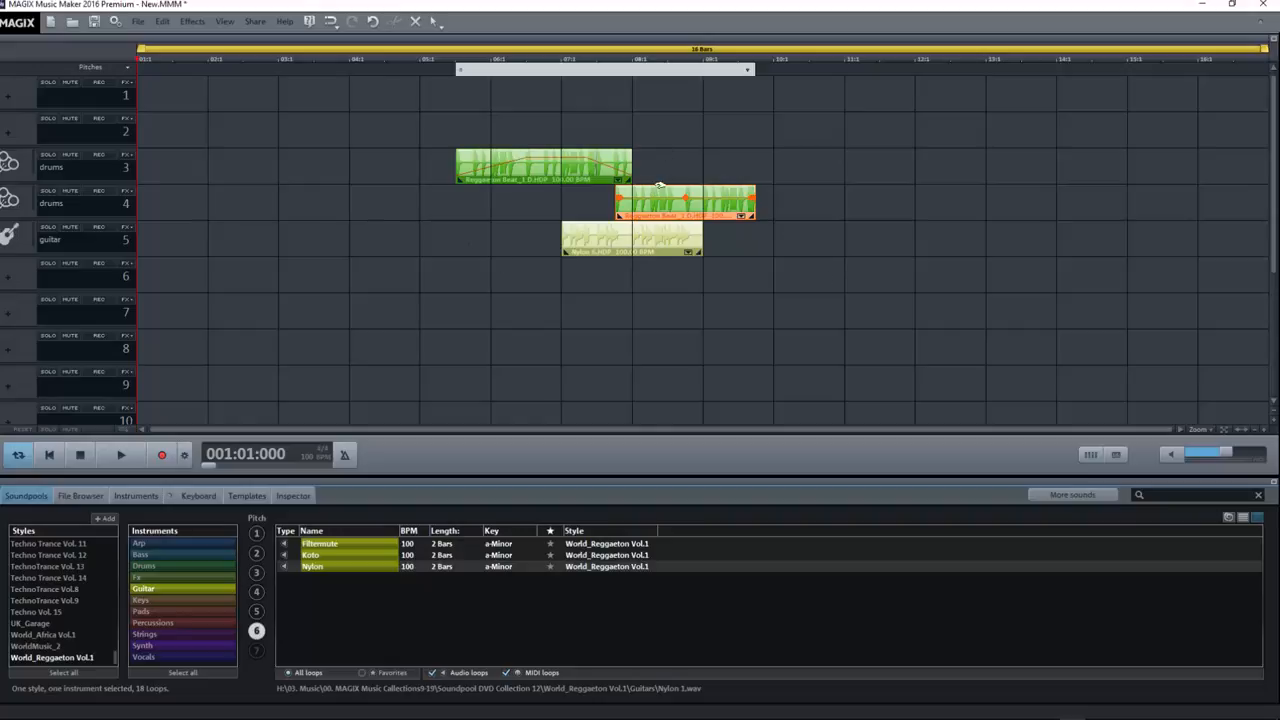
- Slide the track 5 guitar loop right to begin beneath the track 4 drum loop
click(624, 244)
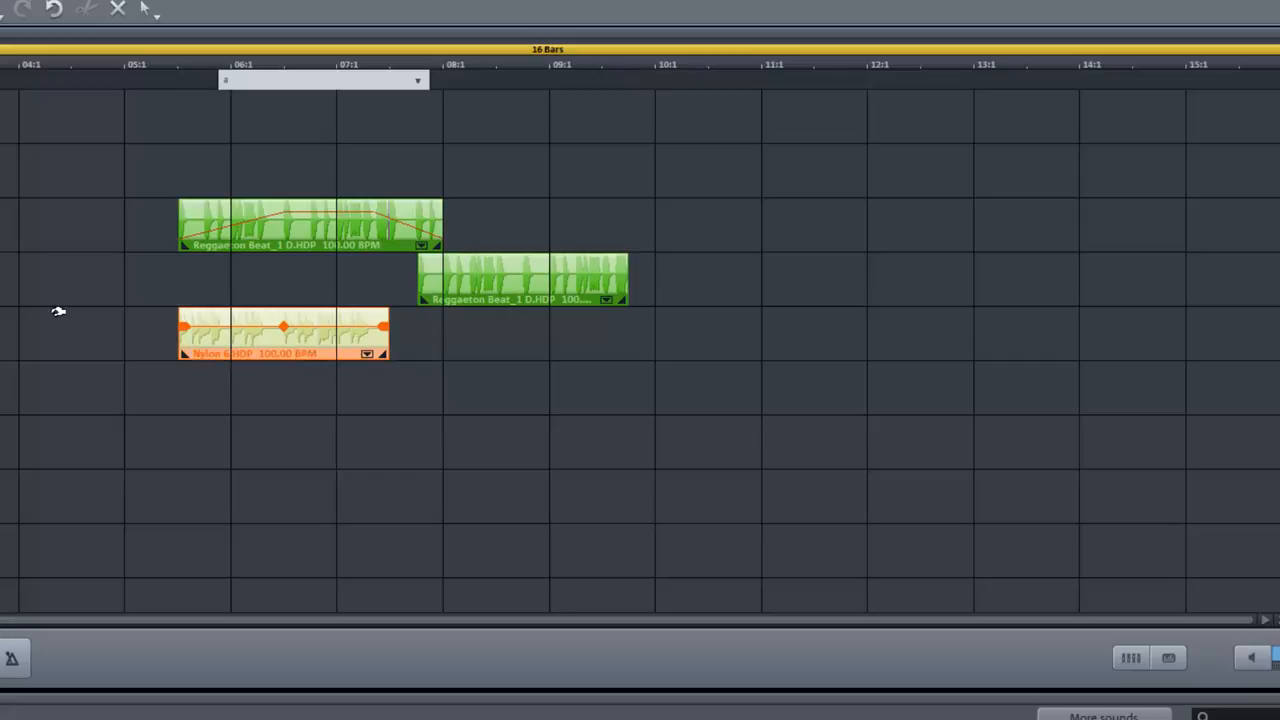
drag(284, 332, 496, 332)
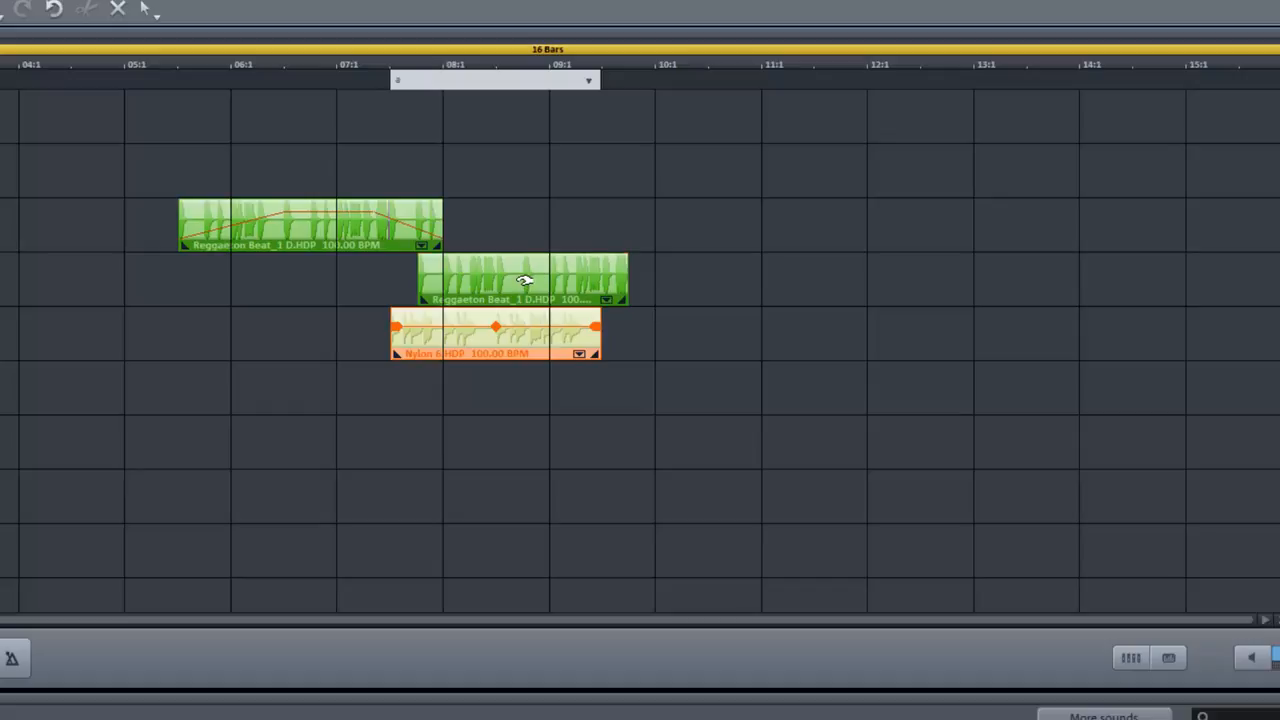
right_click(520, 280)
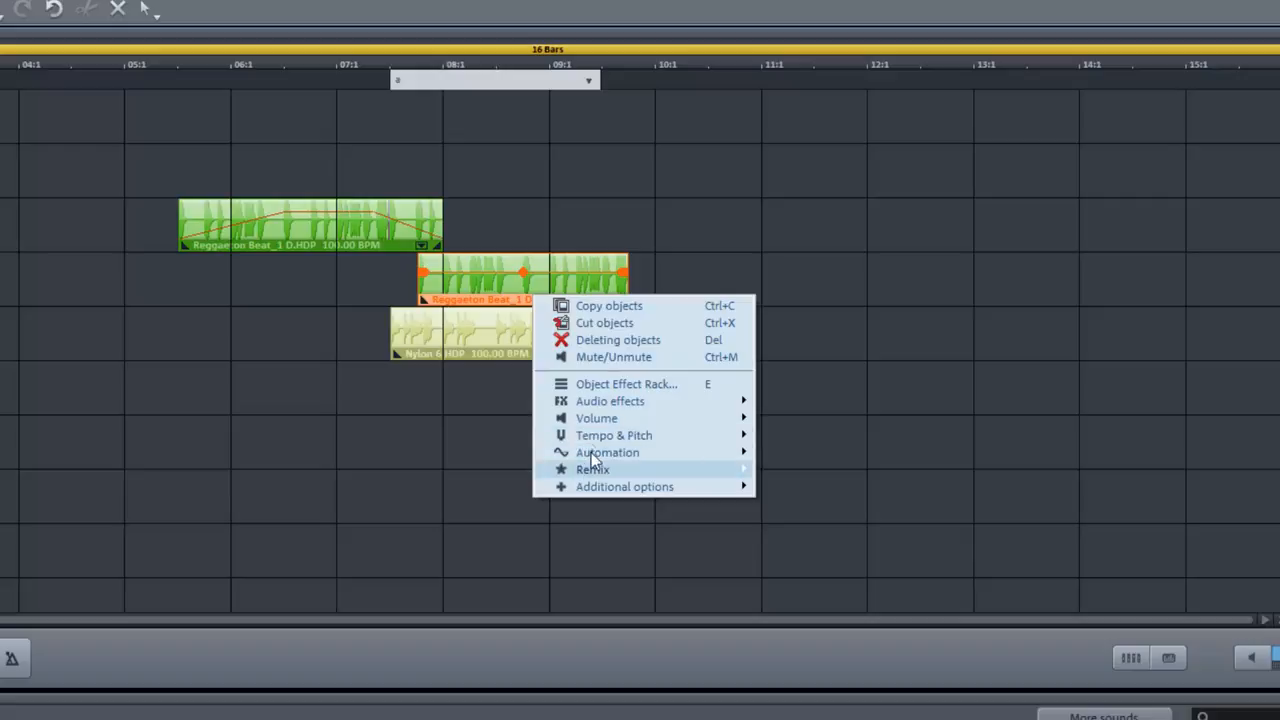
mouse_move(610, 400)
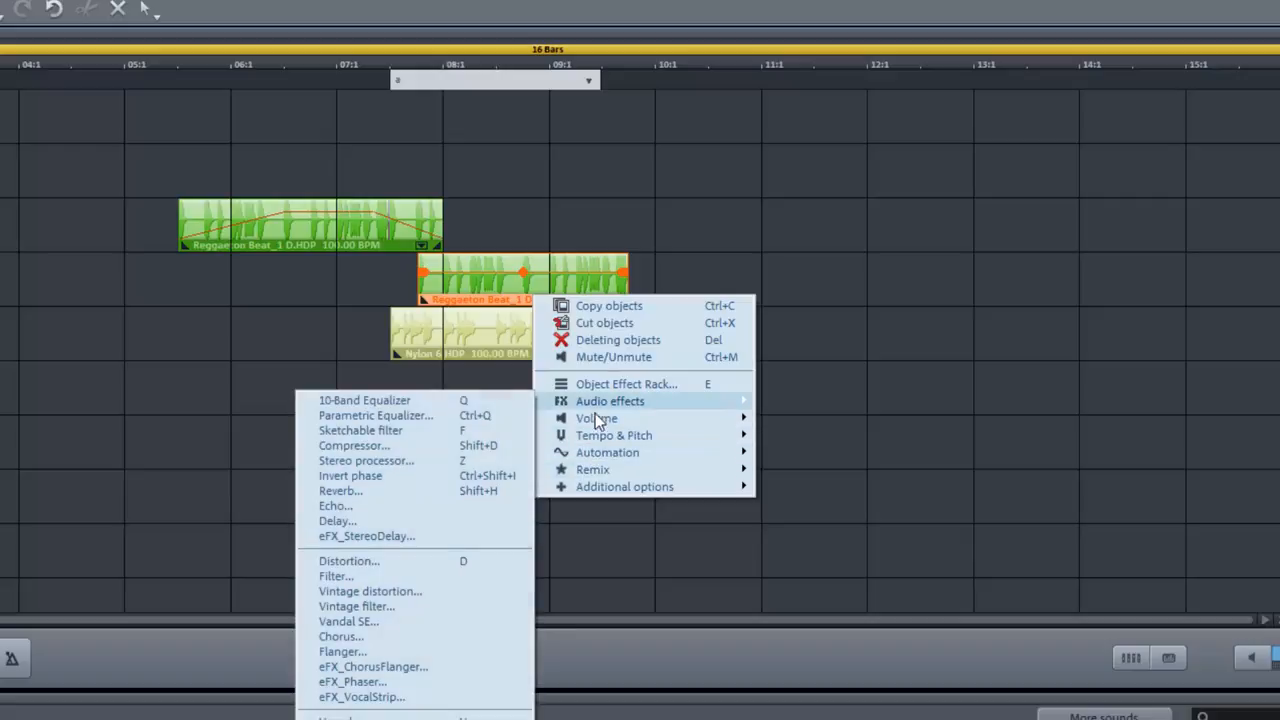
mouse_move(596, 418)
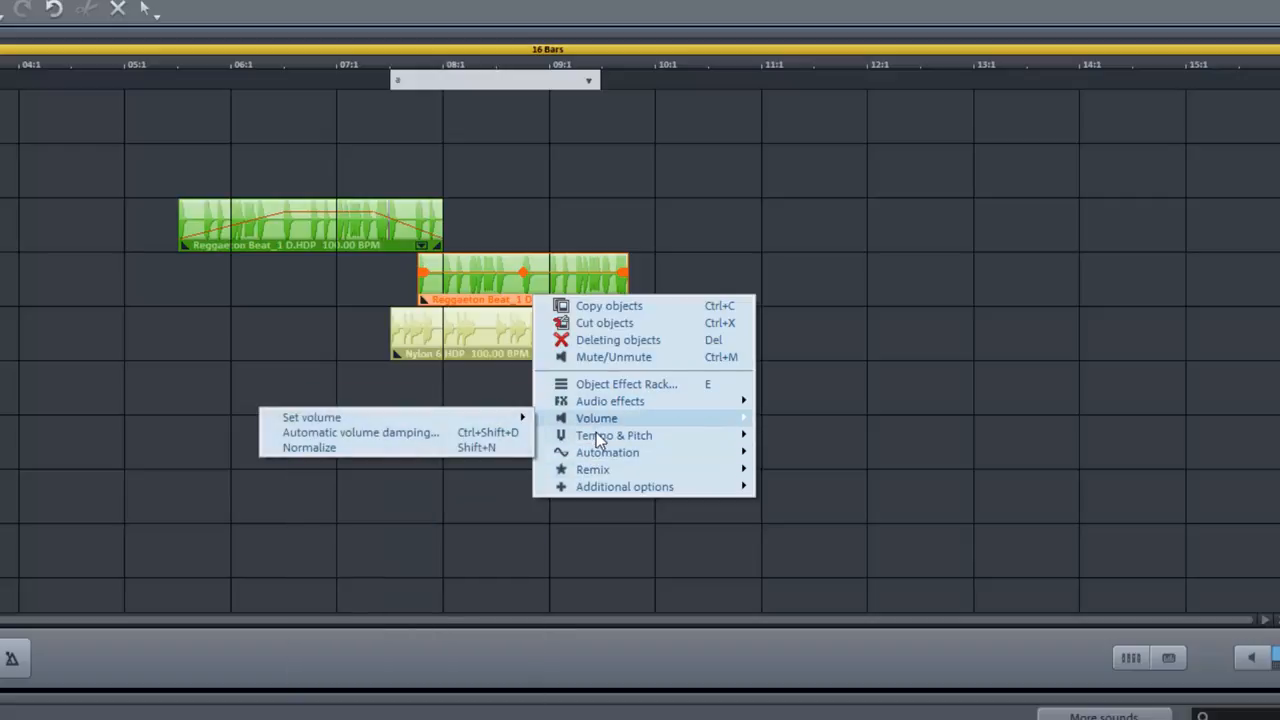
mouse_move(614, 436)
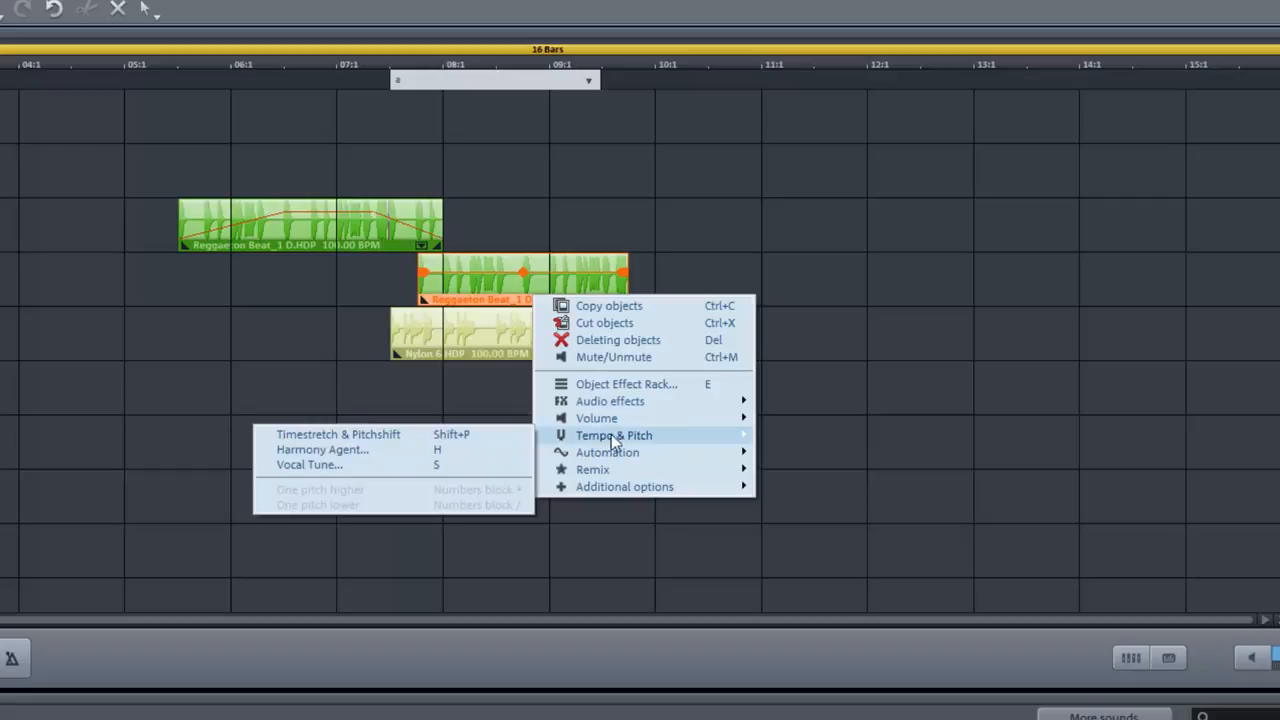
mouse_move(630, 476)
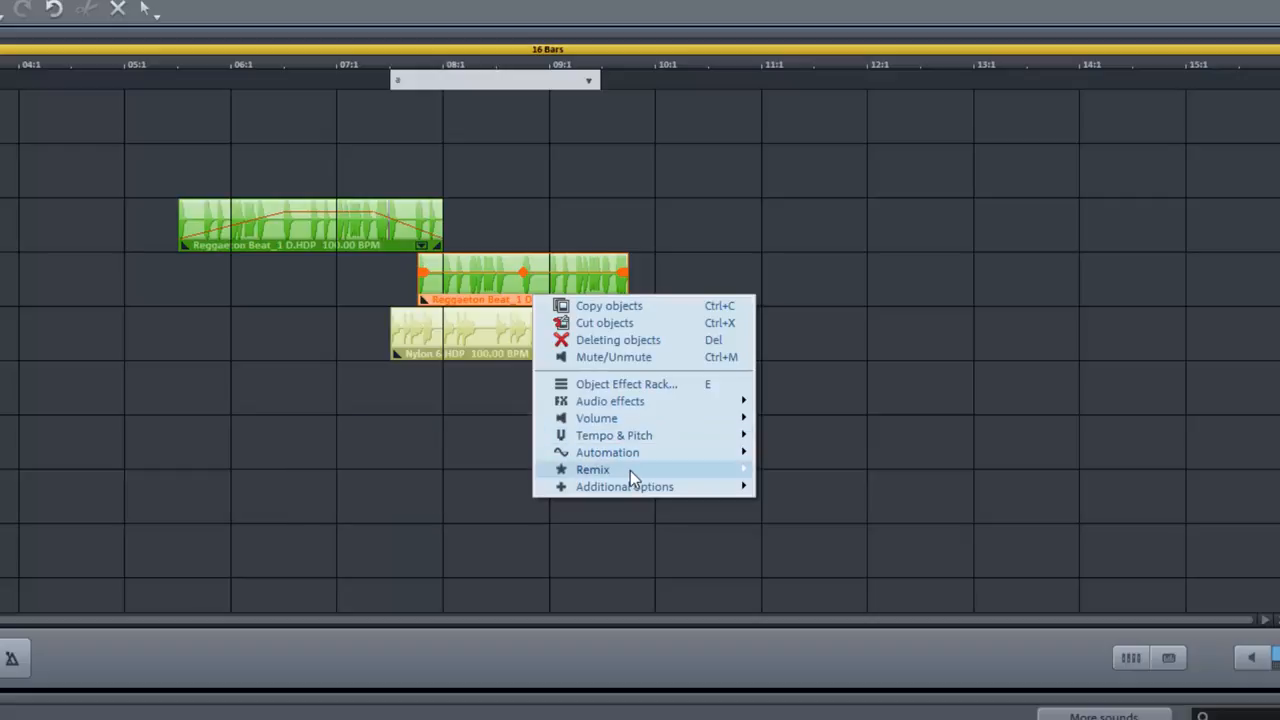
mouse_move(620, 410)
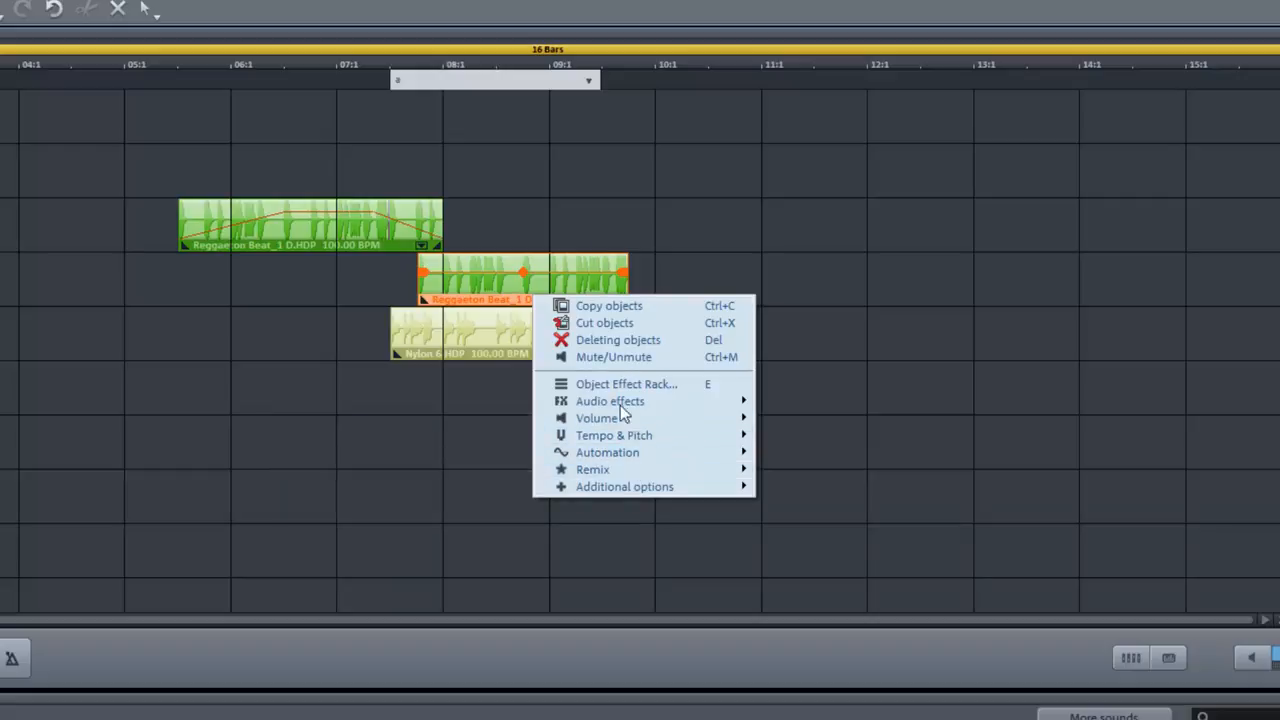
mouse_move(592, 468)
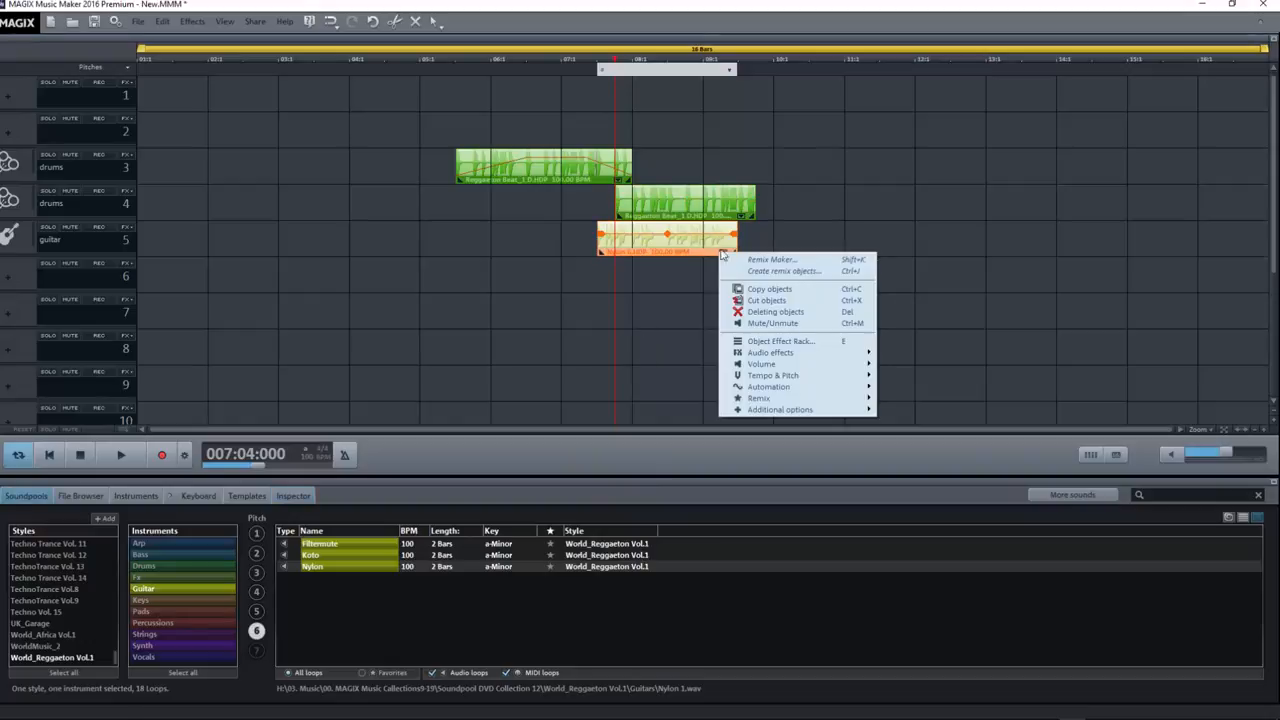
mouse_move(760, 364)
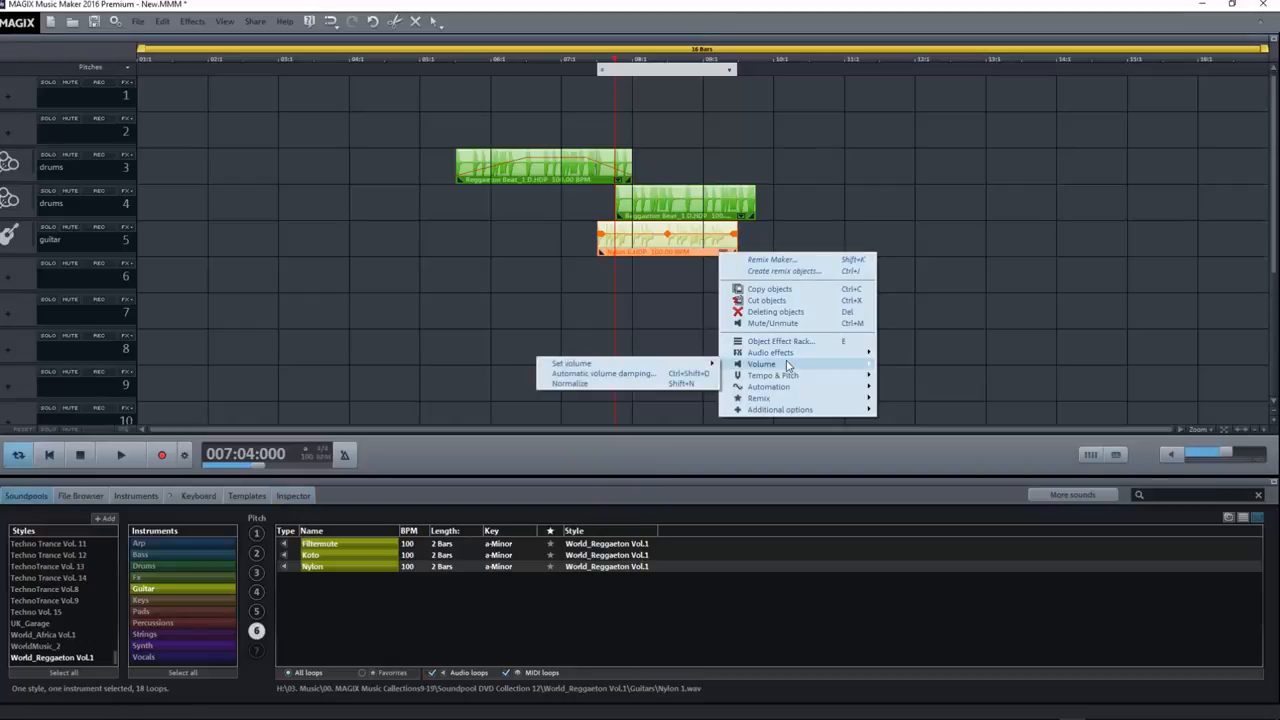
mouse_move(770, 352)
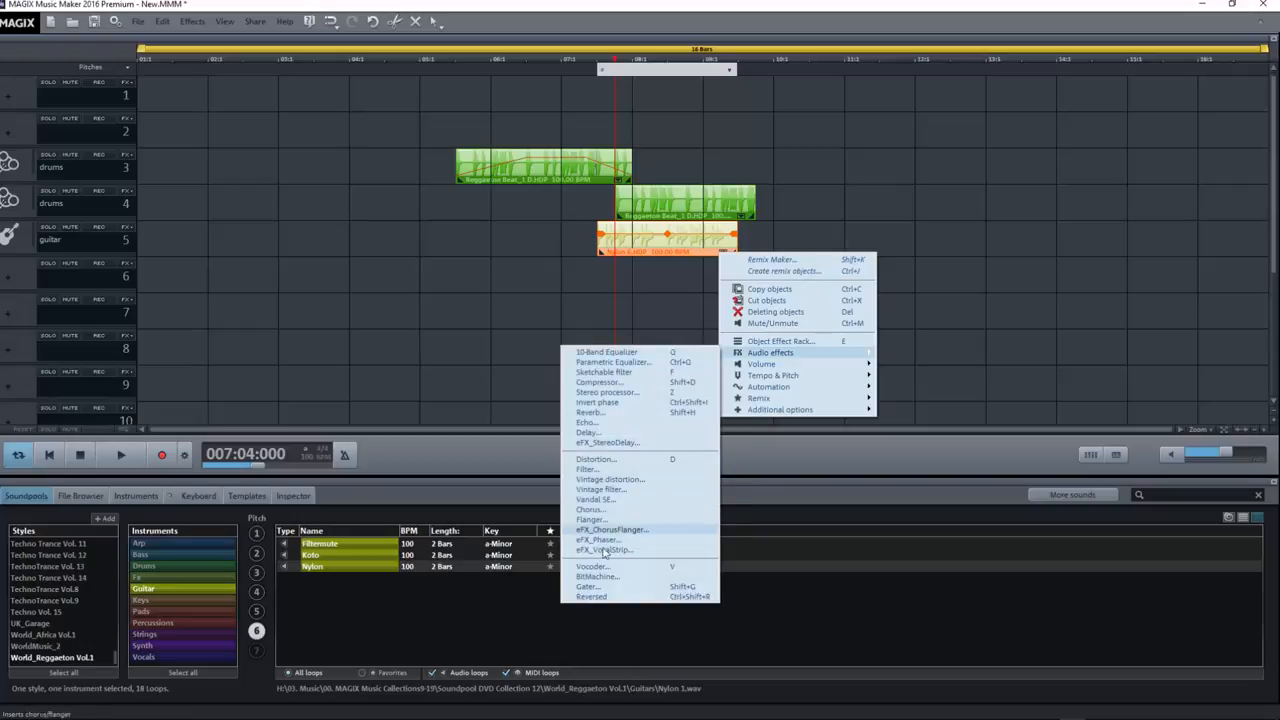
- Apply the eFX_VocalStrip audio effect to the guitar loop on track 5
click(642, 318)
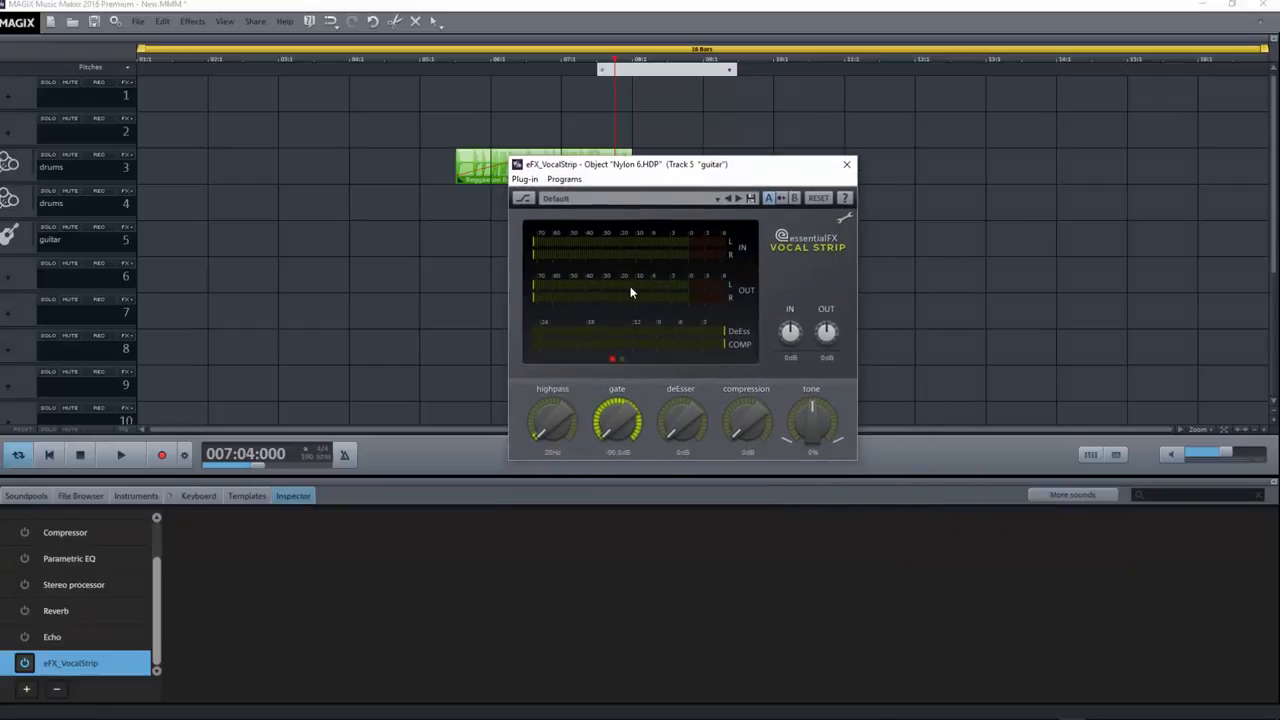
mouse_move(846, 164)
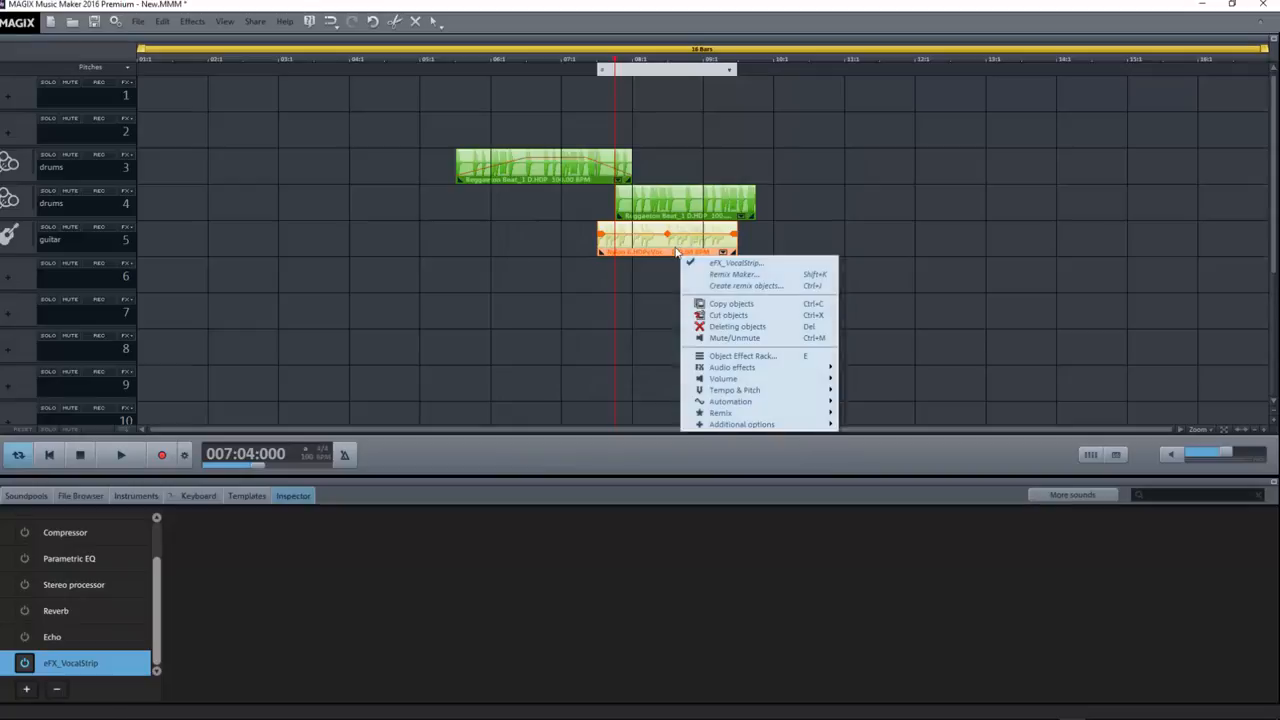
mouse_move(568, 338)
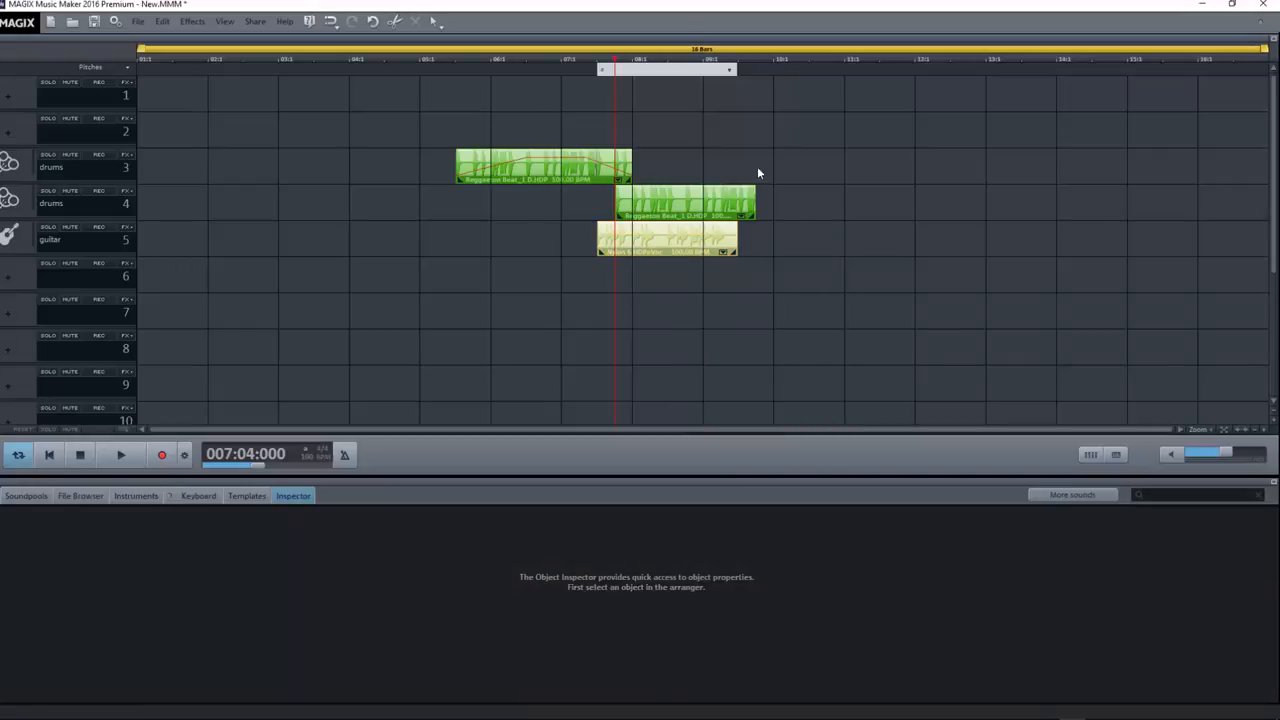
mouse_move(148, 442)
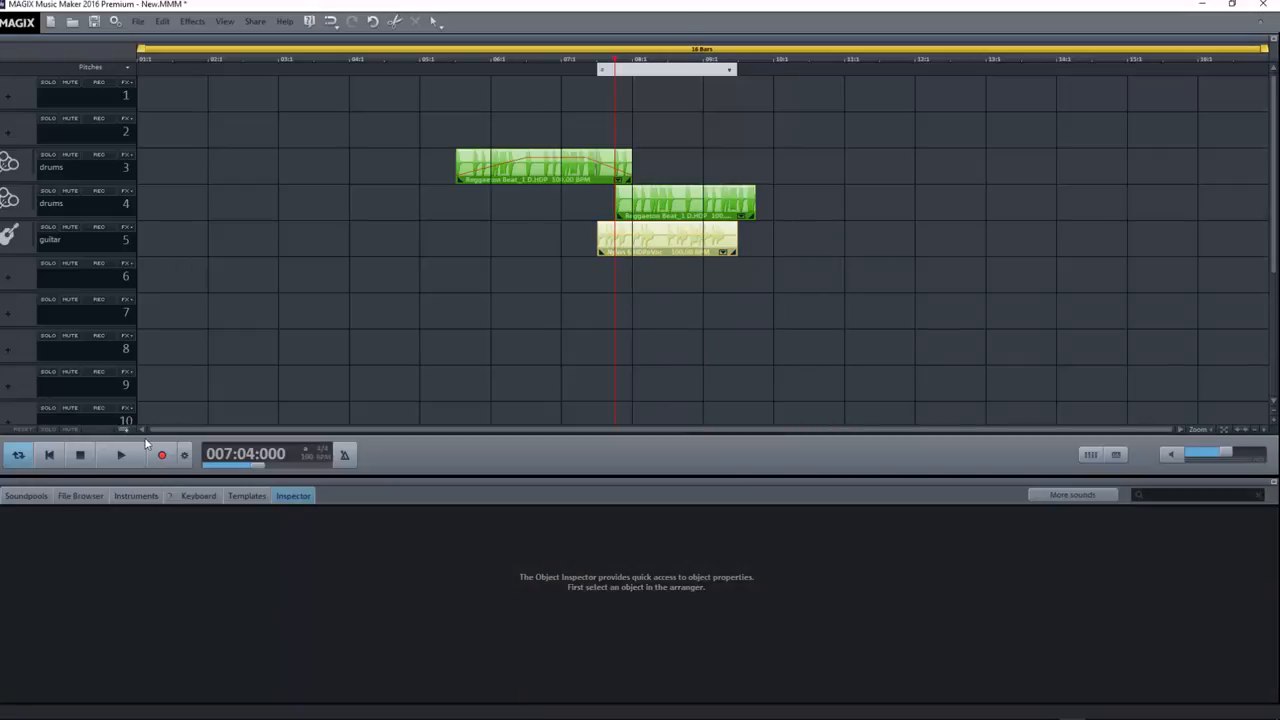
- Reset the playback position to the start of the song
click(120, 454)
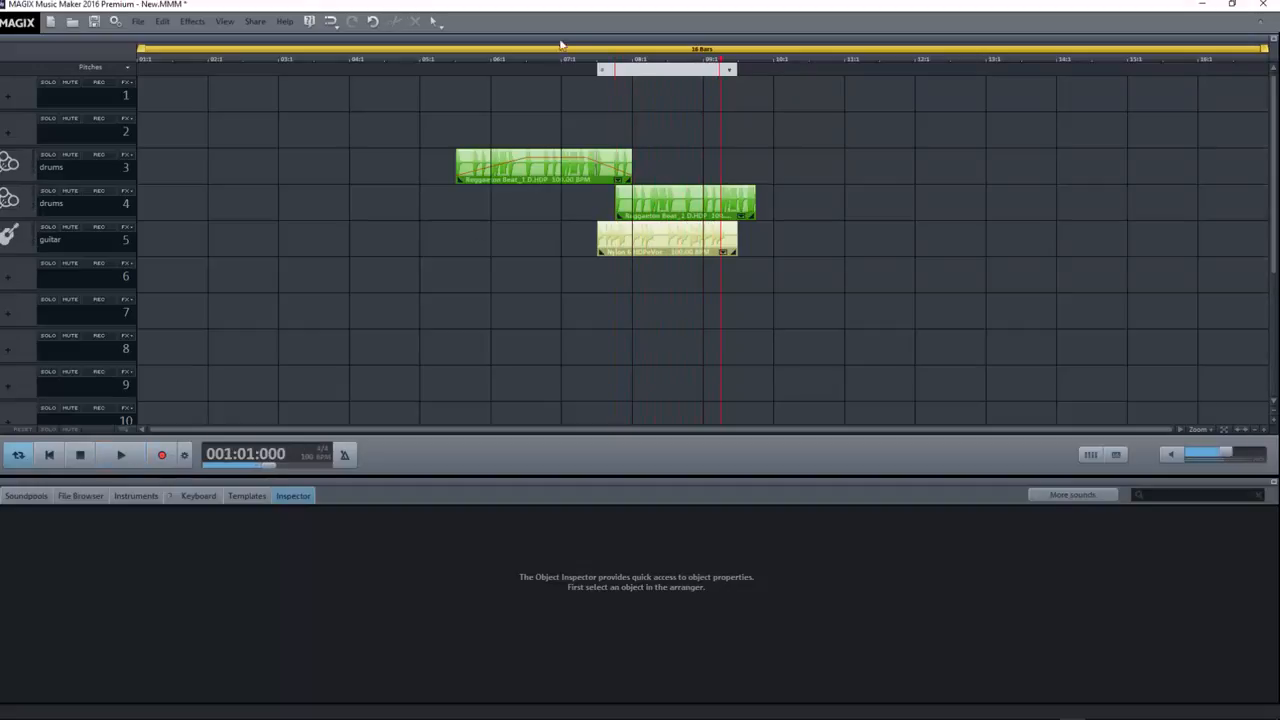
- Play from bar 6 to audition the loops, then move the track 4 drum loop toward bar 9
click(488, 60)
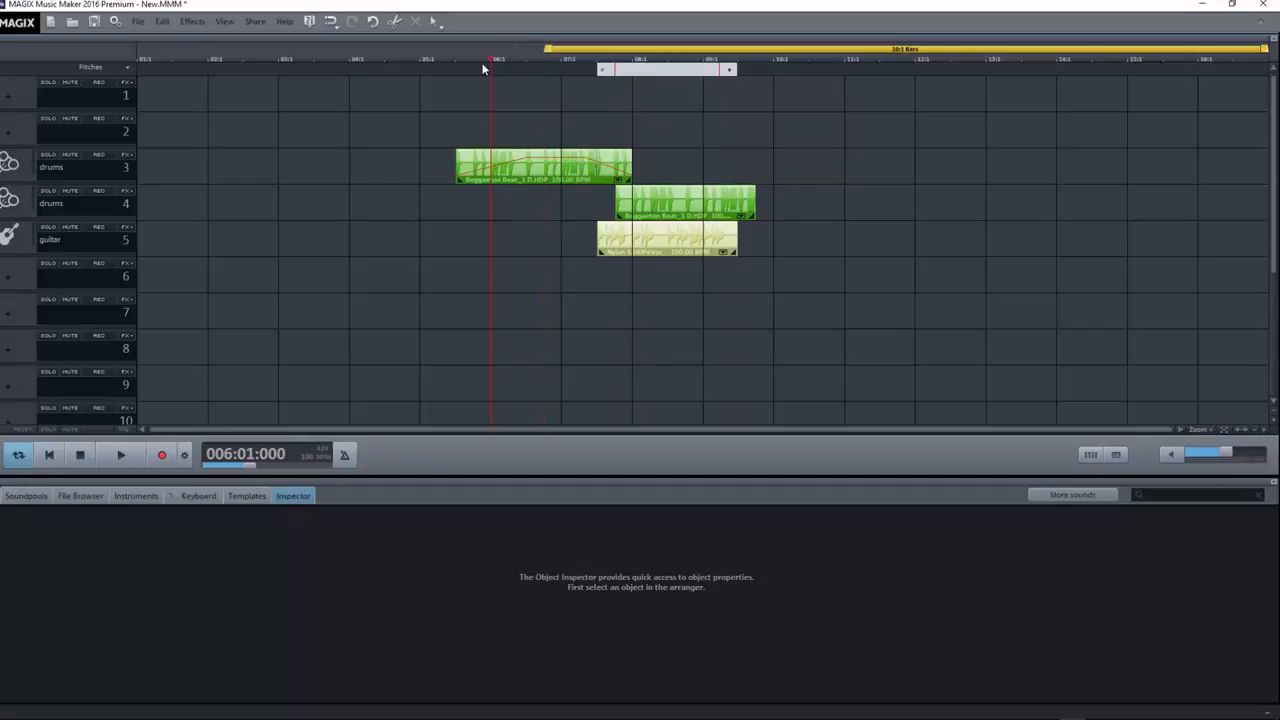
click(120, 456)
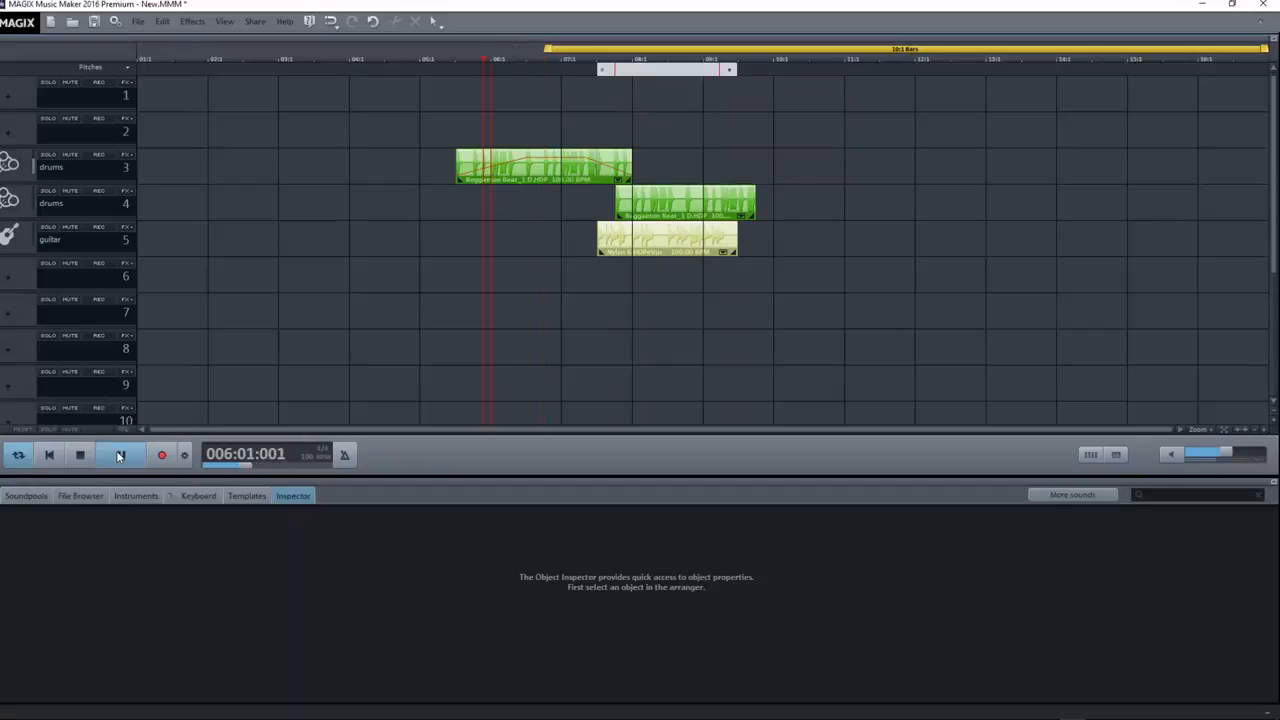
click(120, 454)
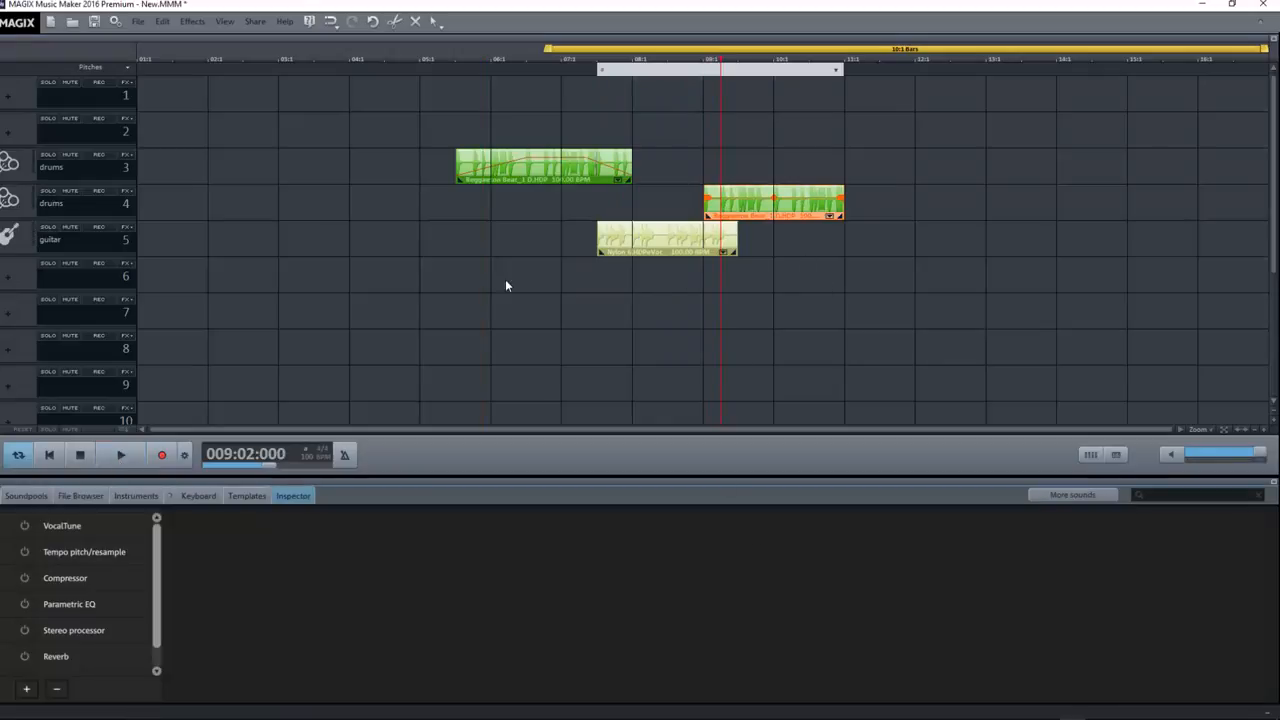
mouse_move(712, 288)
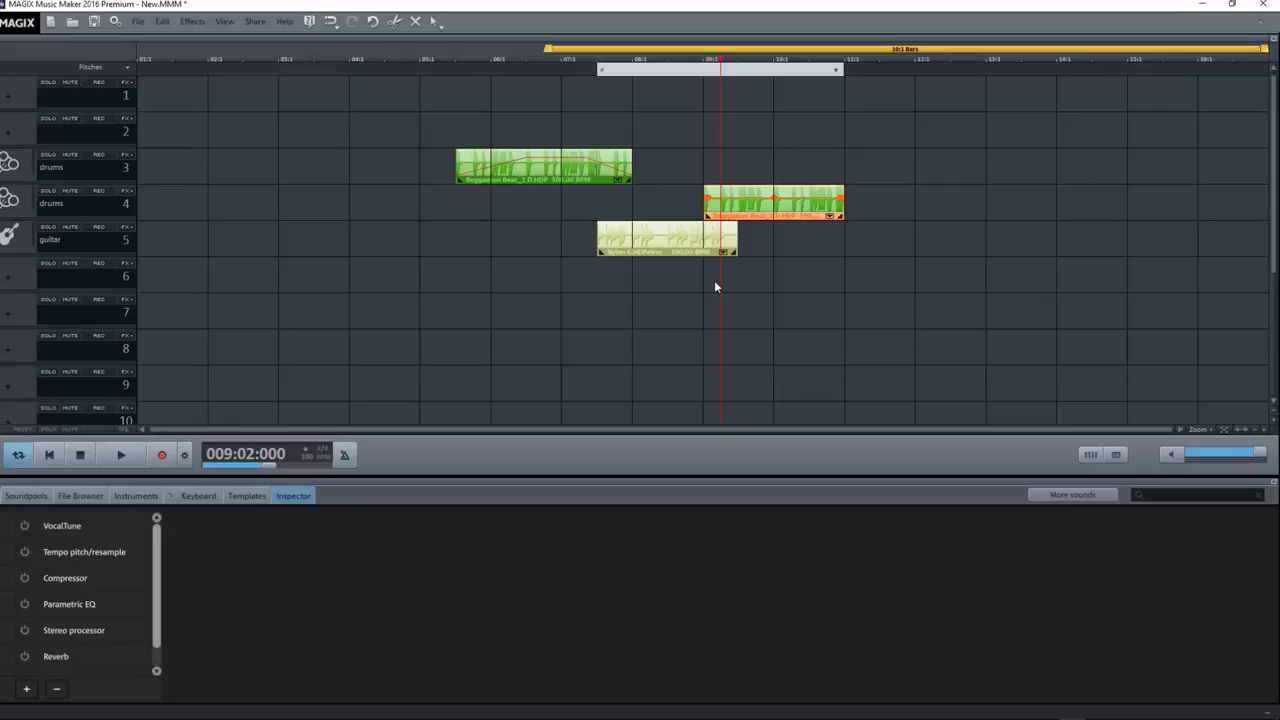
mouse_move(750, 308)
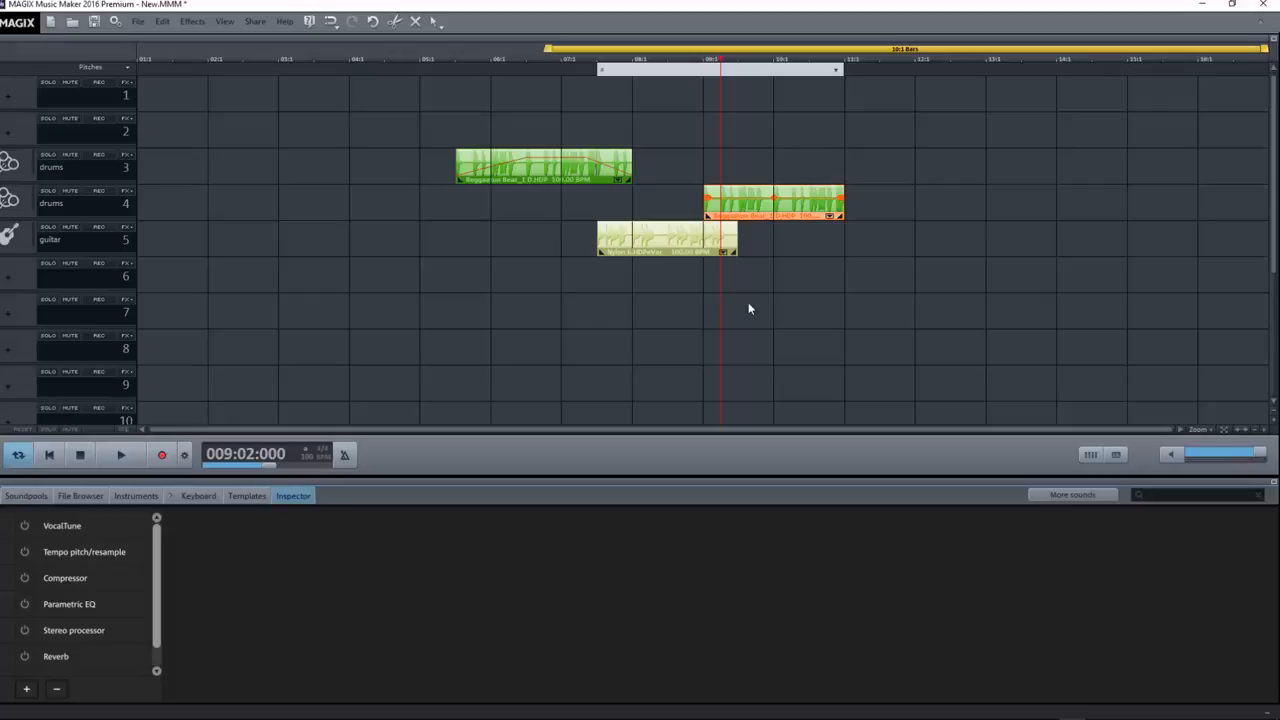
click(26, 496)
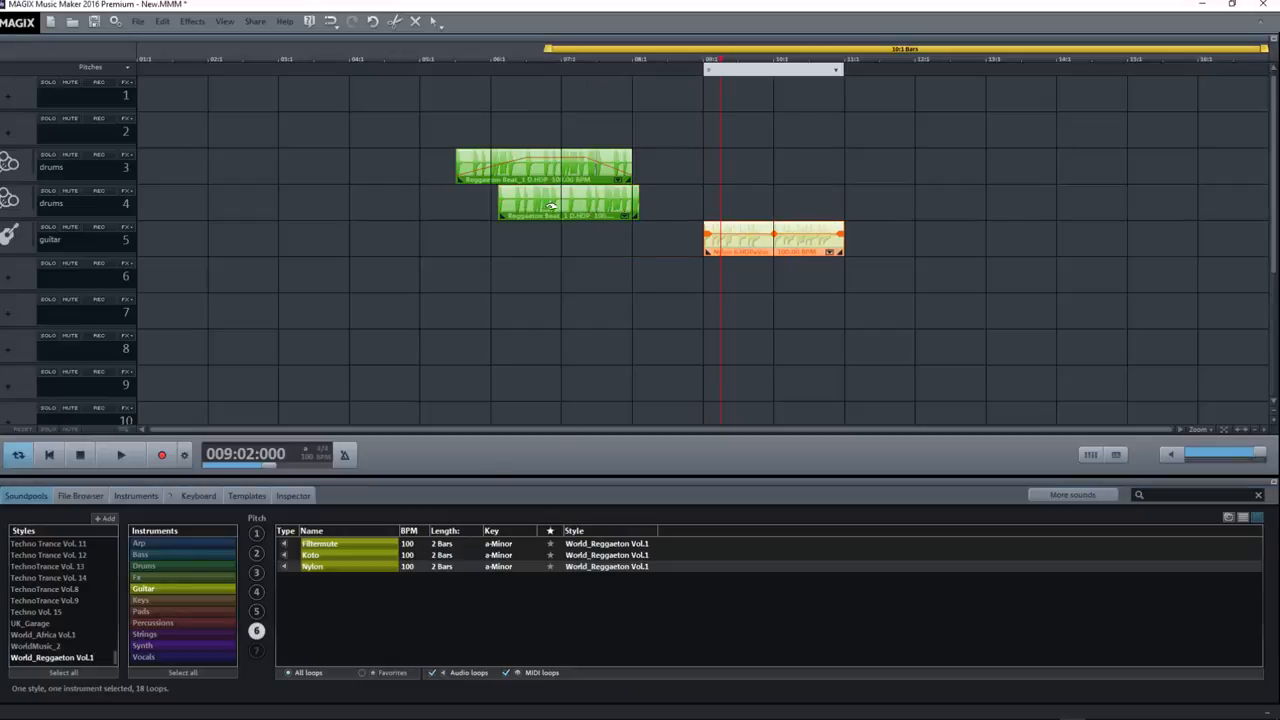
- Nudge the track 4 drum loop to sit between the track 3 loop and the guitar loop, overlapping both
drag(564, 204, 672, 200)
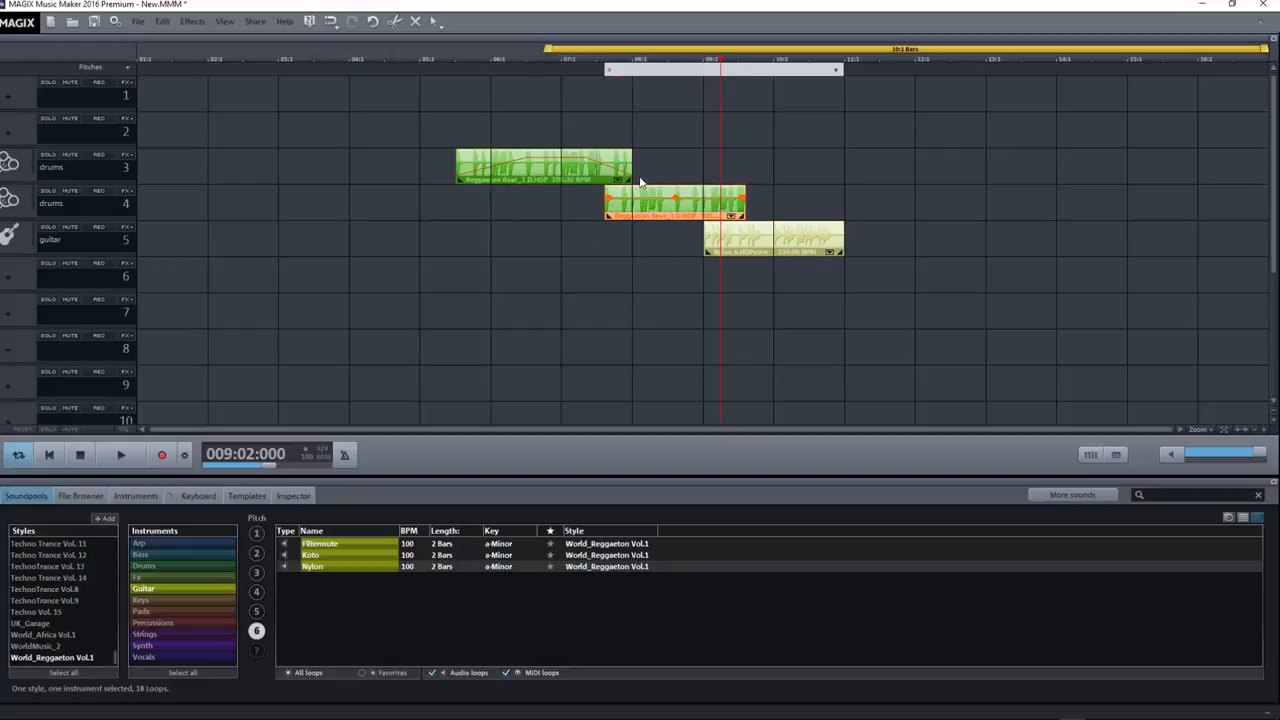
drag(676, 202, 616, 202)
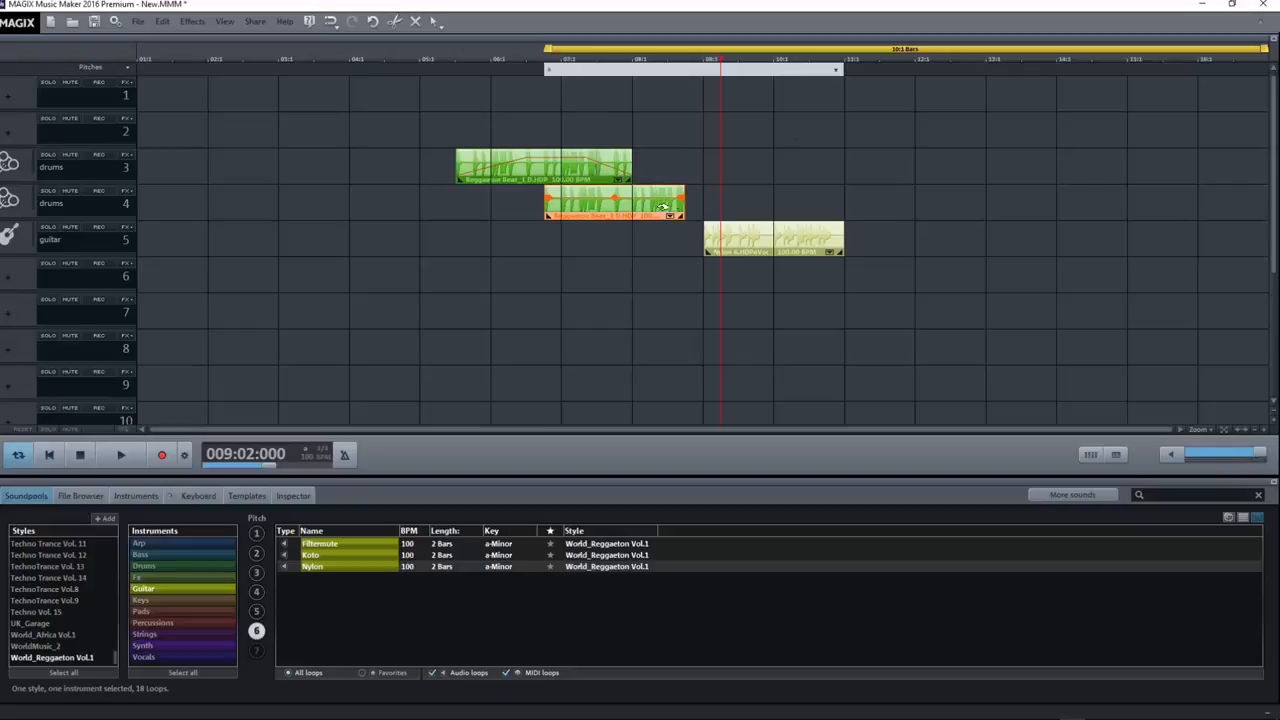
drag(616, 204, 664, 204)
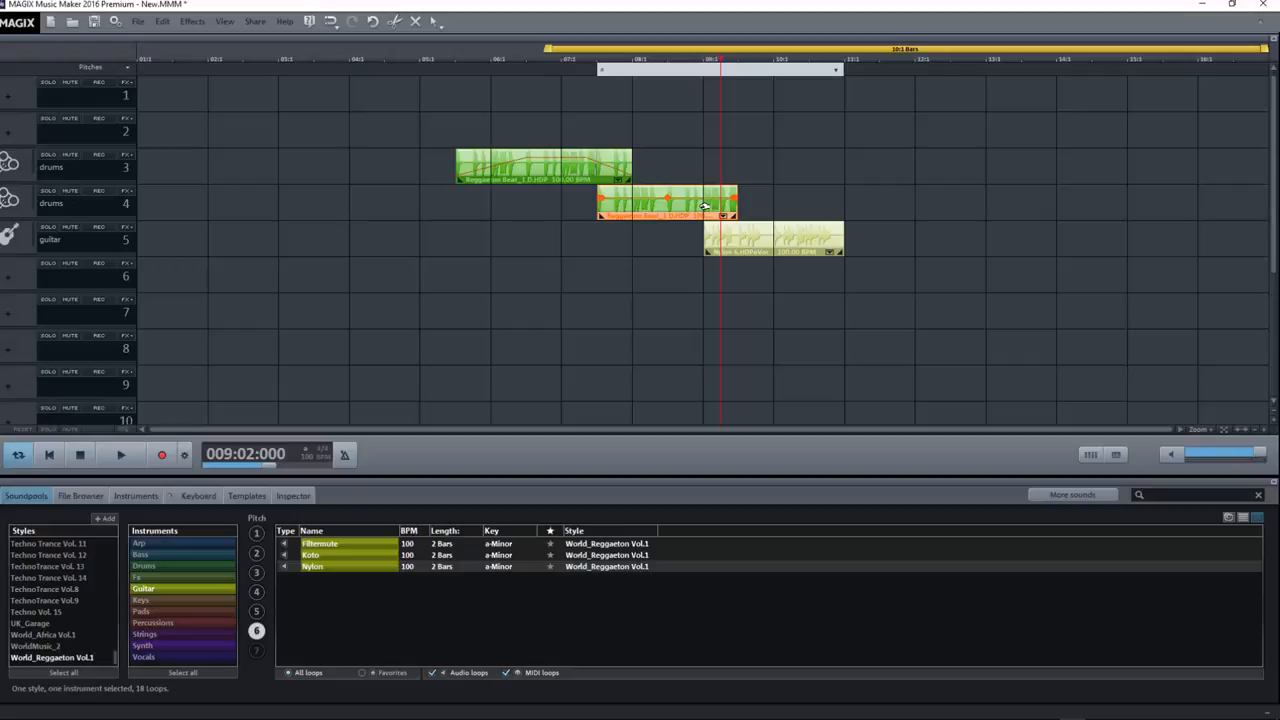
mouse_move(700, 204)
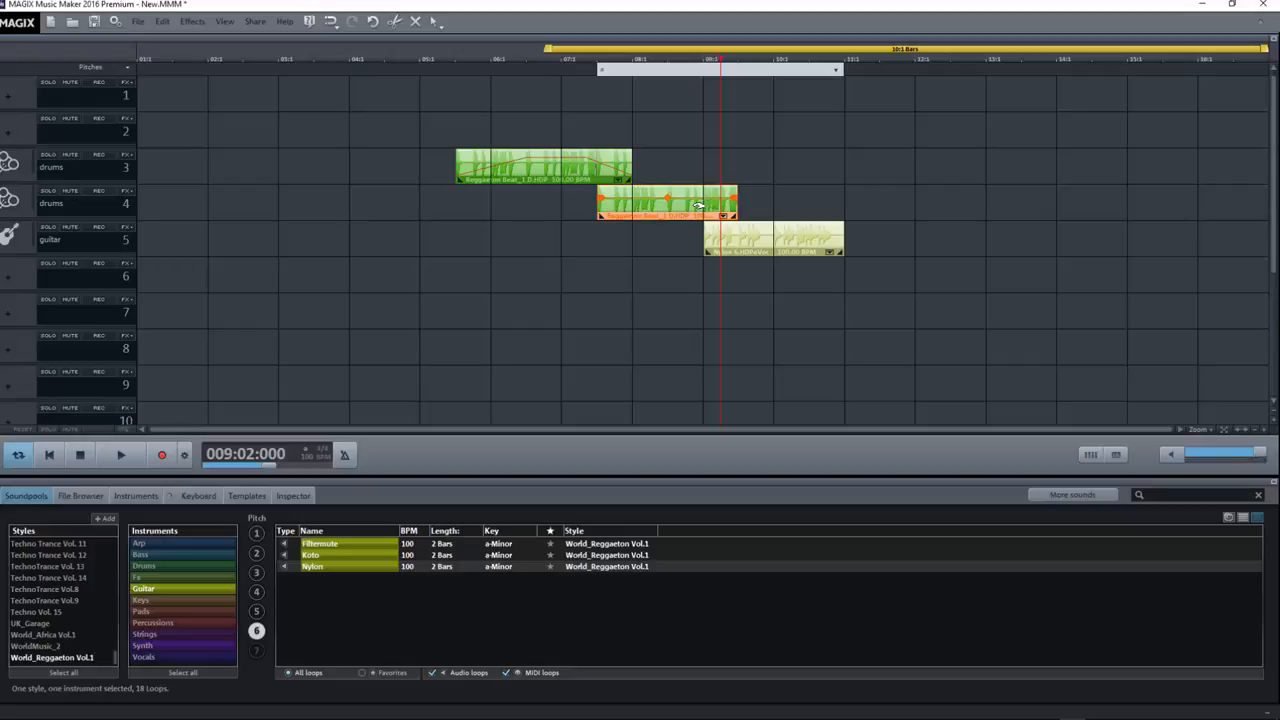